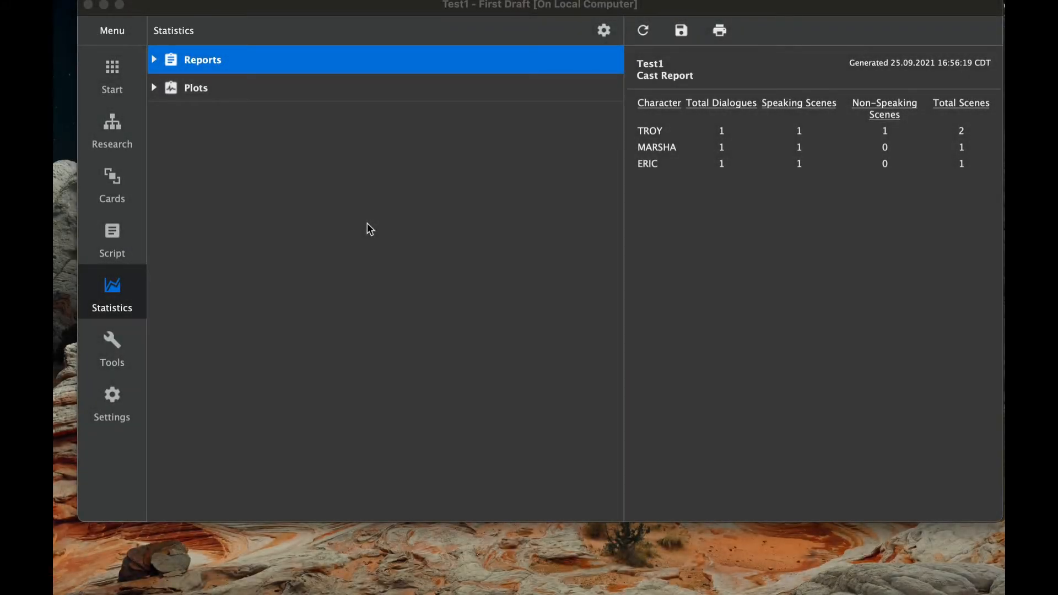
mouse_move(277, 204)
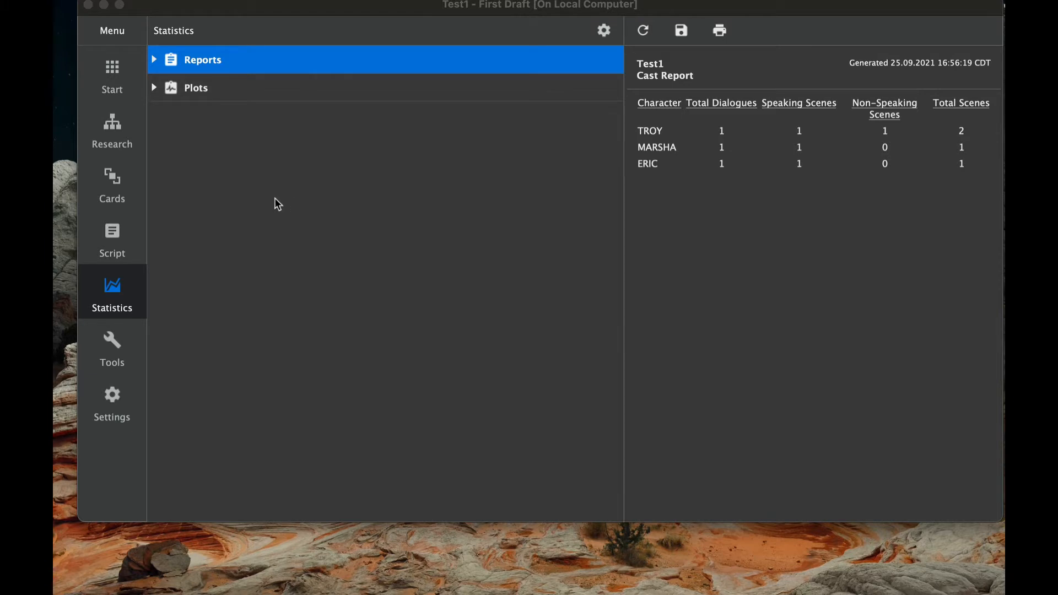
mouse_move(155, 279)
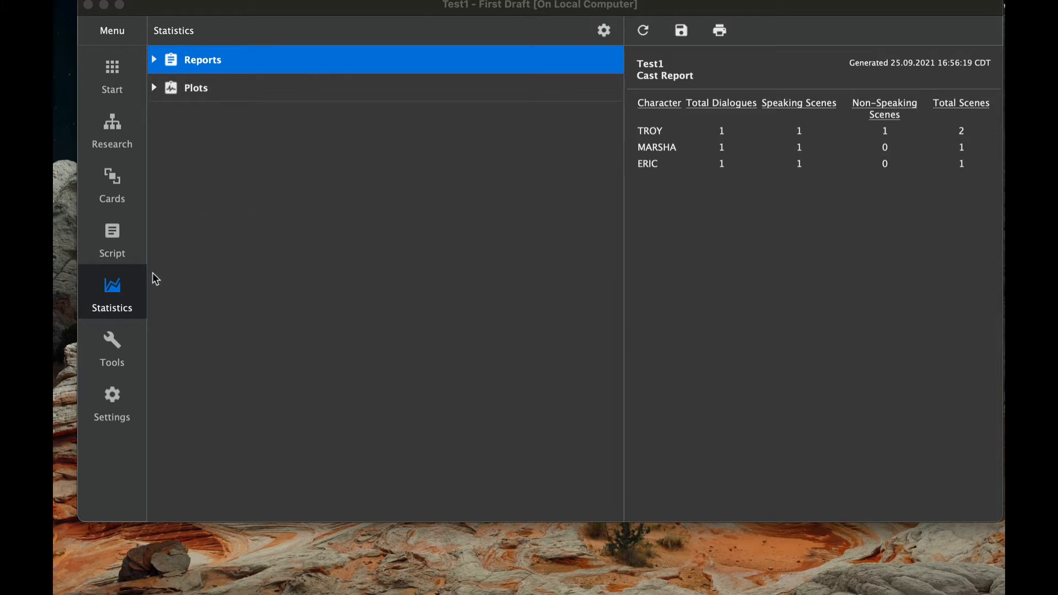
mouse_move(199, 254)
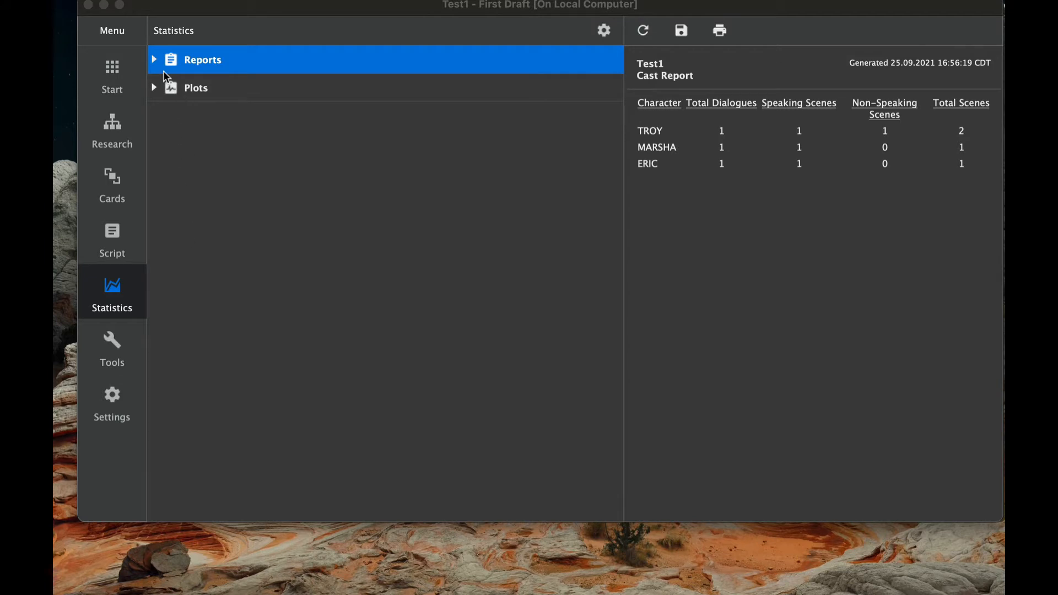
mouse_move(125, 274)
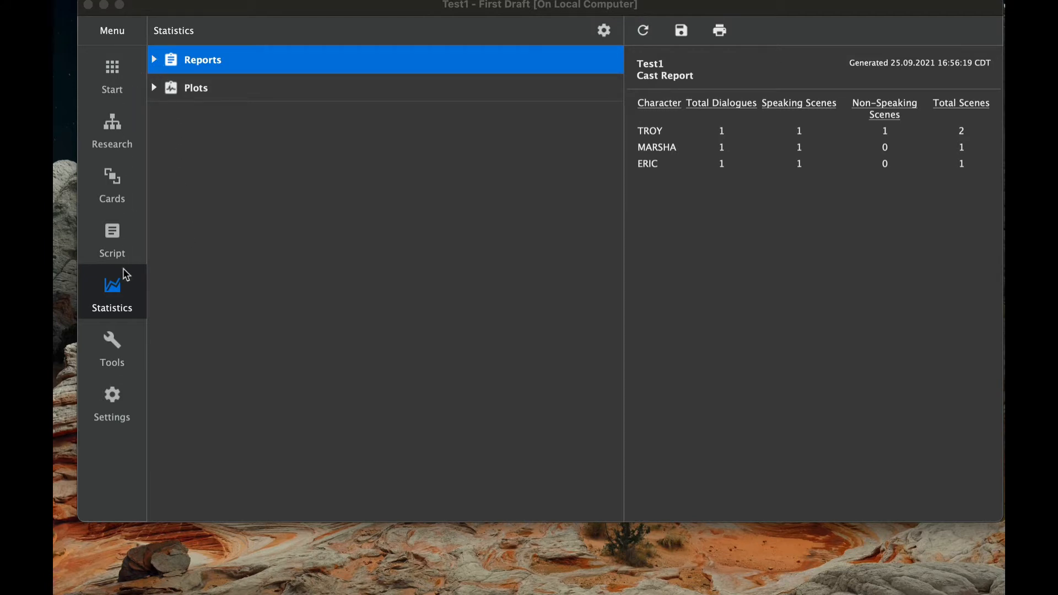
mouse_move(134, 304)
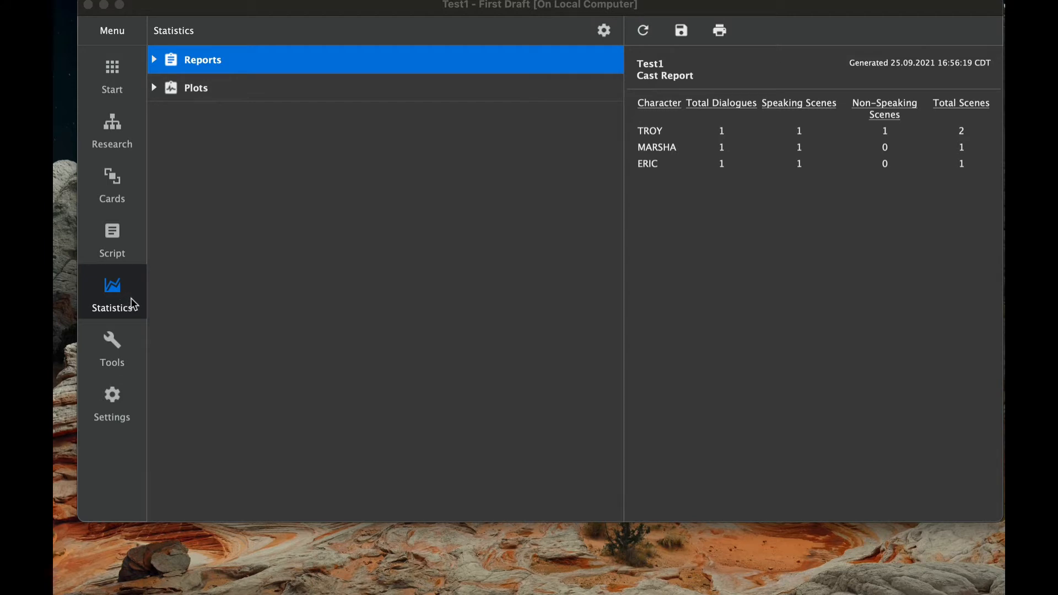
mouse_move(115, 296)
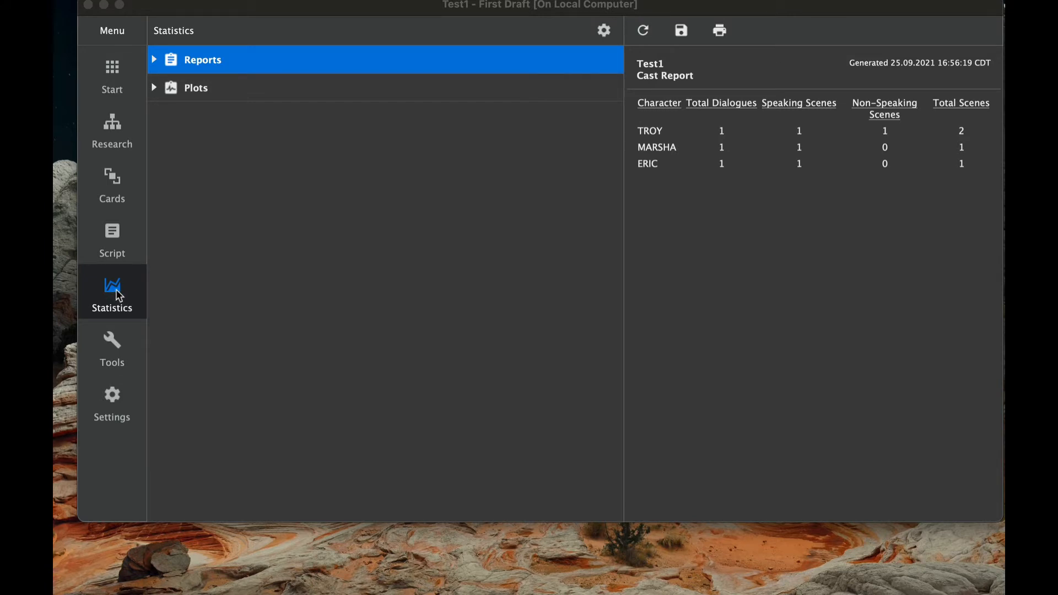
mouse_move(133, 271)
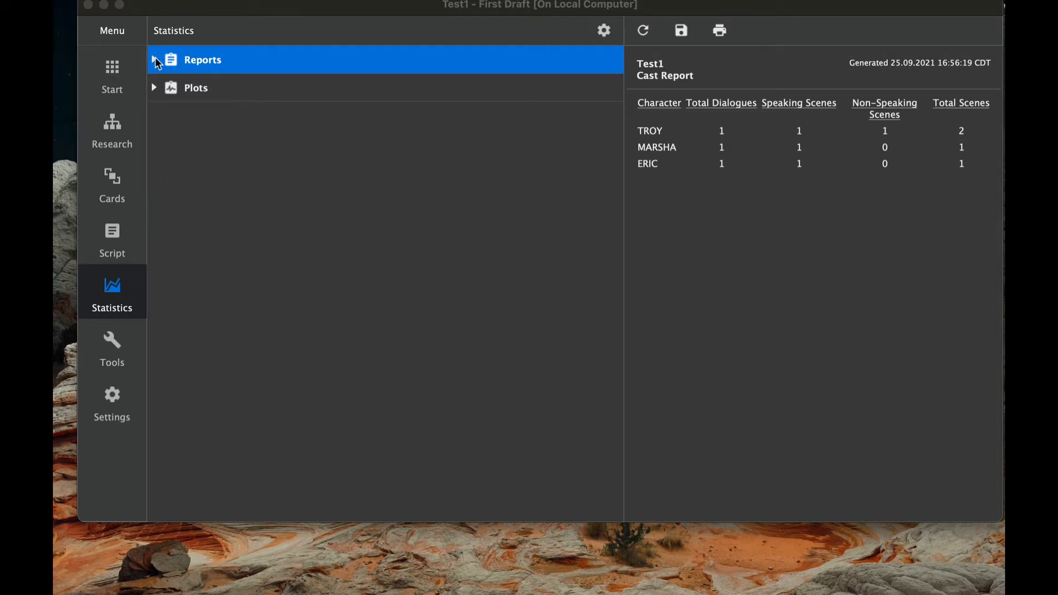
Step: Narrow the Test1 Summary Report options so only Summary Text Statistics remains included
left_click(154, 60)
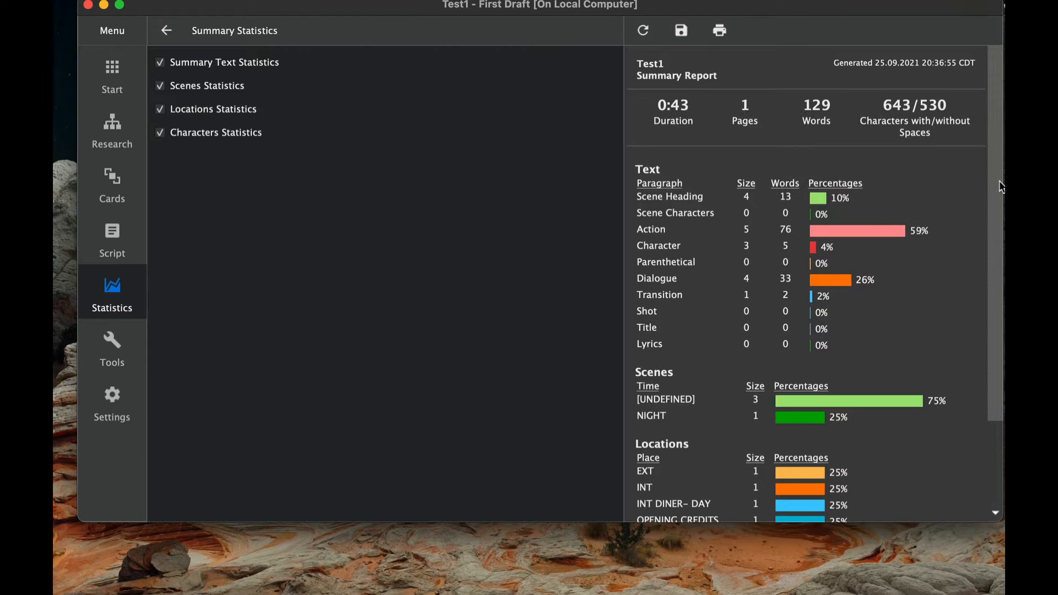
scroll("down", 3)
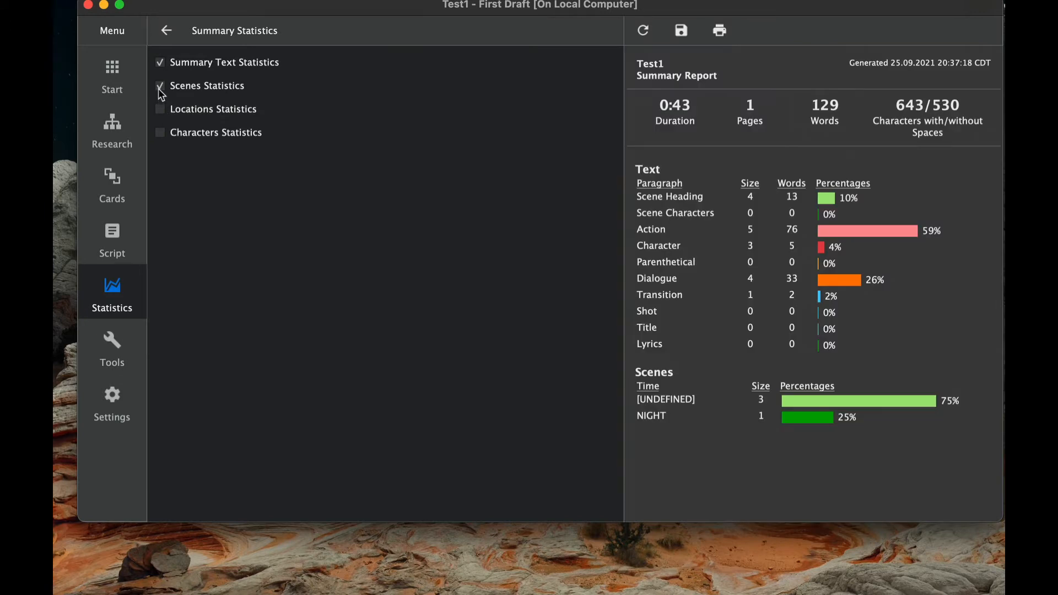
left_click(160, 86)
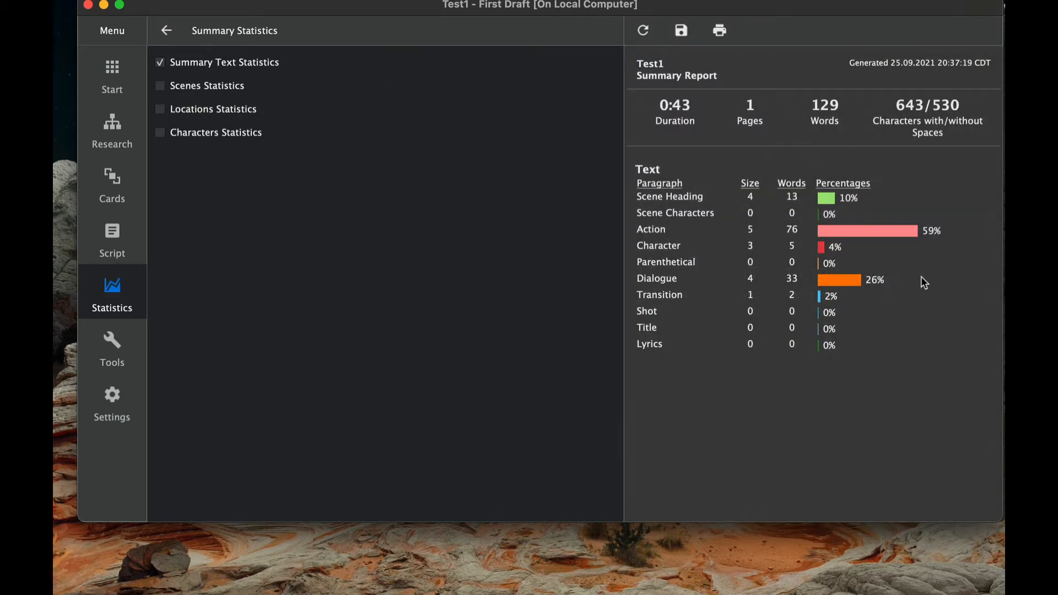
mouse_move(874, 357)
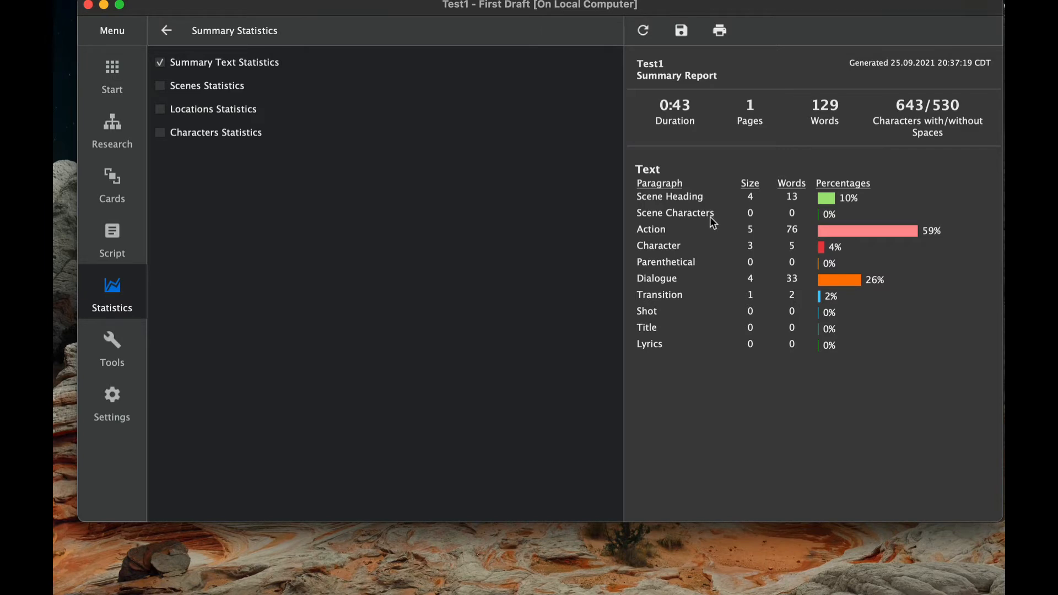
mouse_move(691, 267)
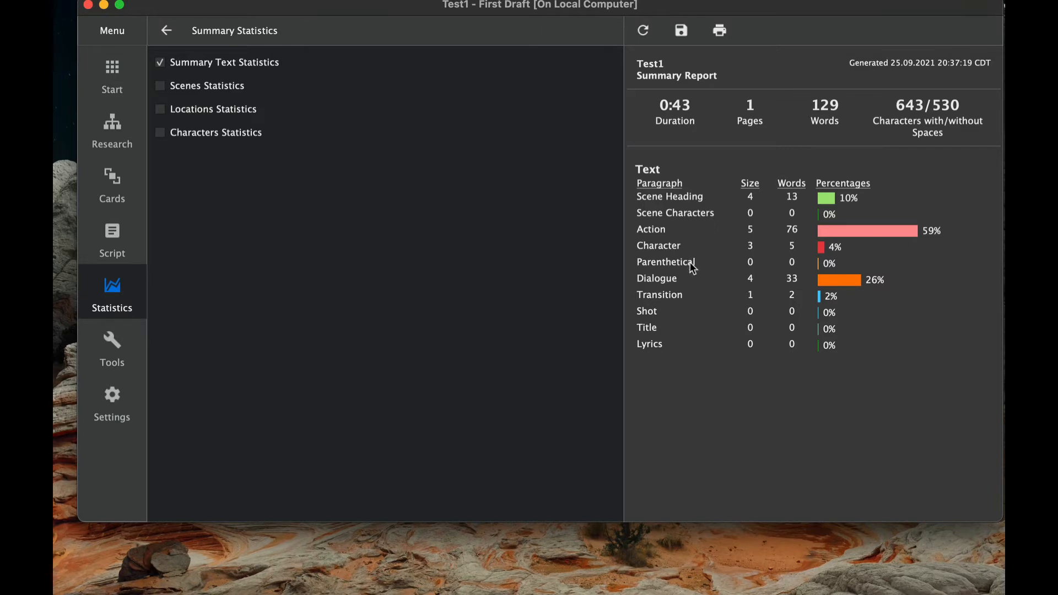
mouse_move(685, 302)
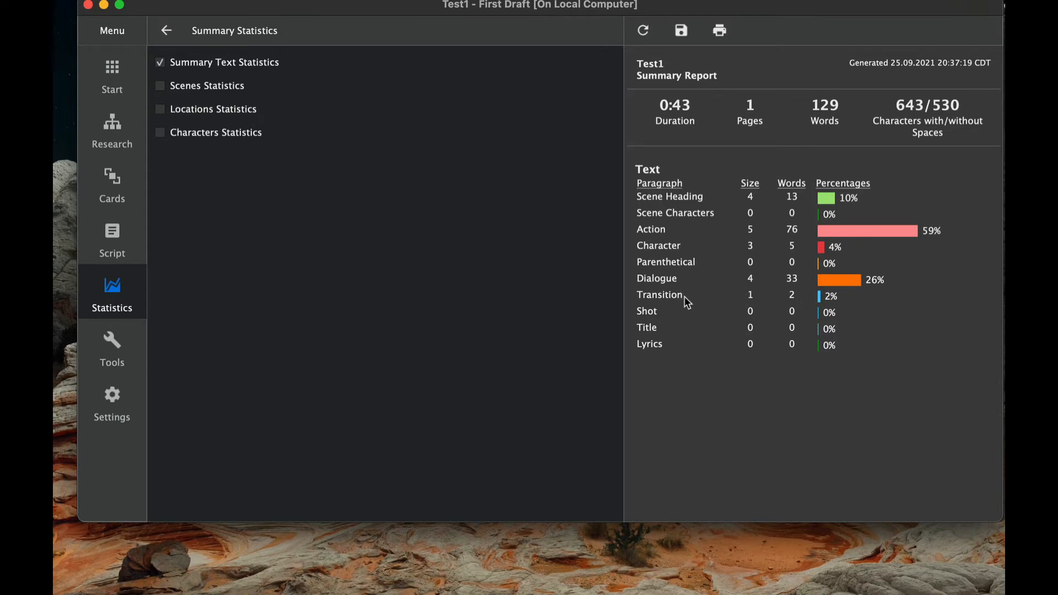
mouse_move(951, 229)
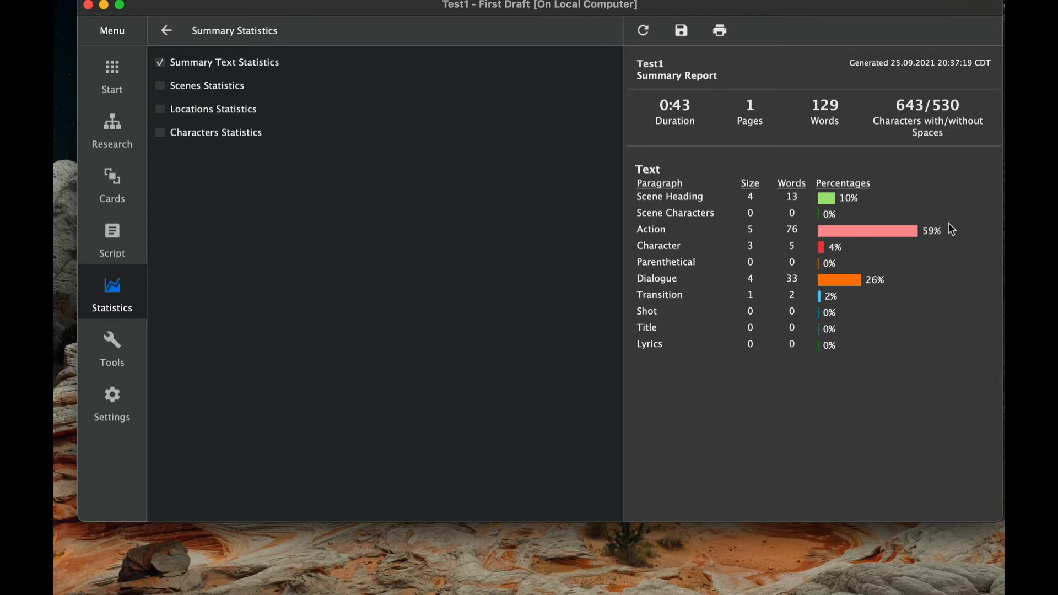
mouse_move(940, 214)
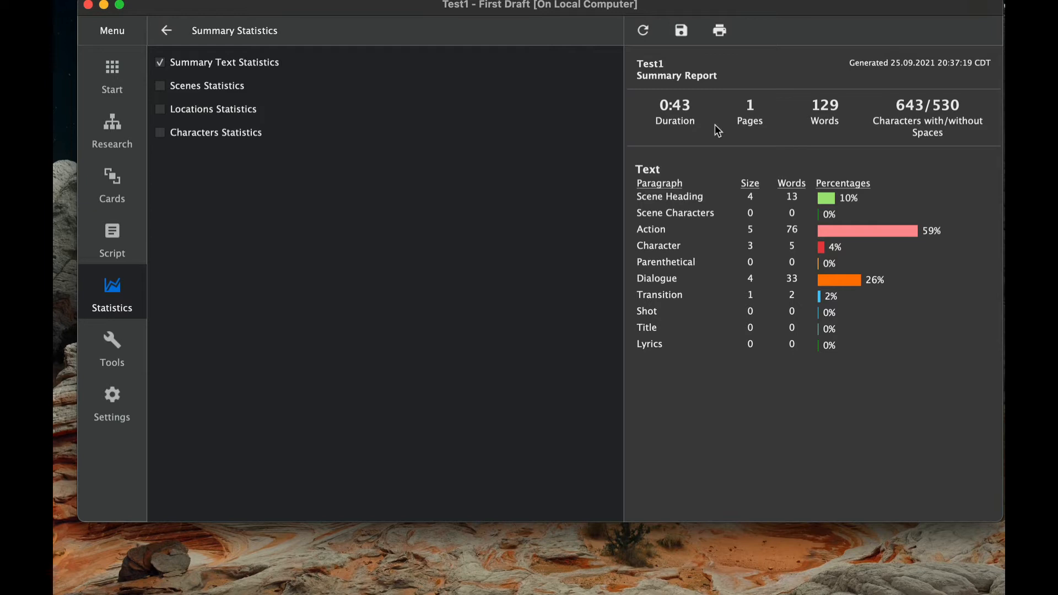
mouse_move(871, 147)
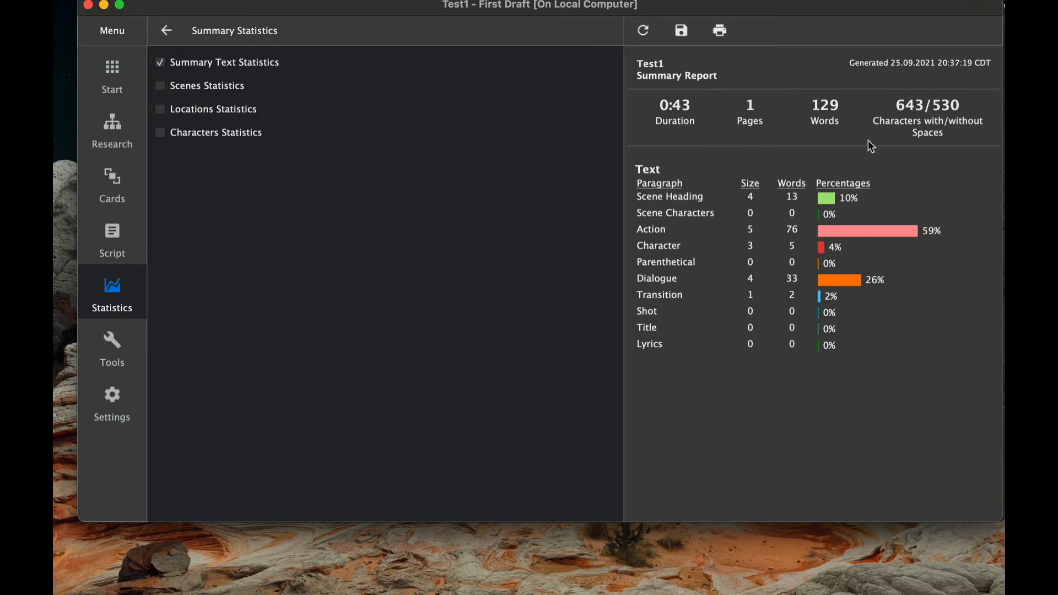
mouse_move(936, 143)
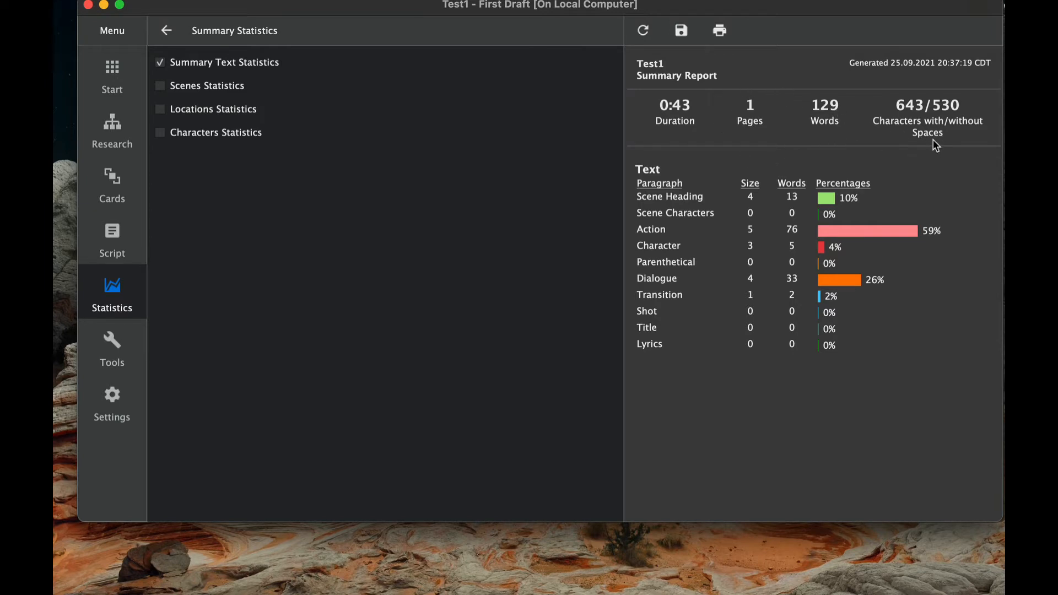
mouse_move(827, 167)
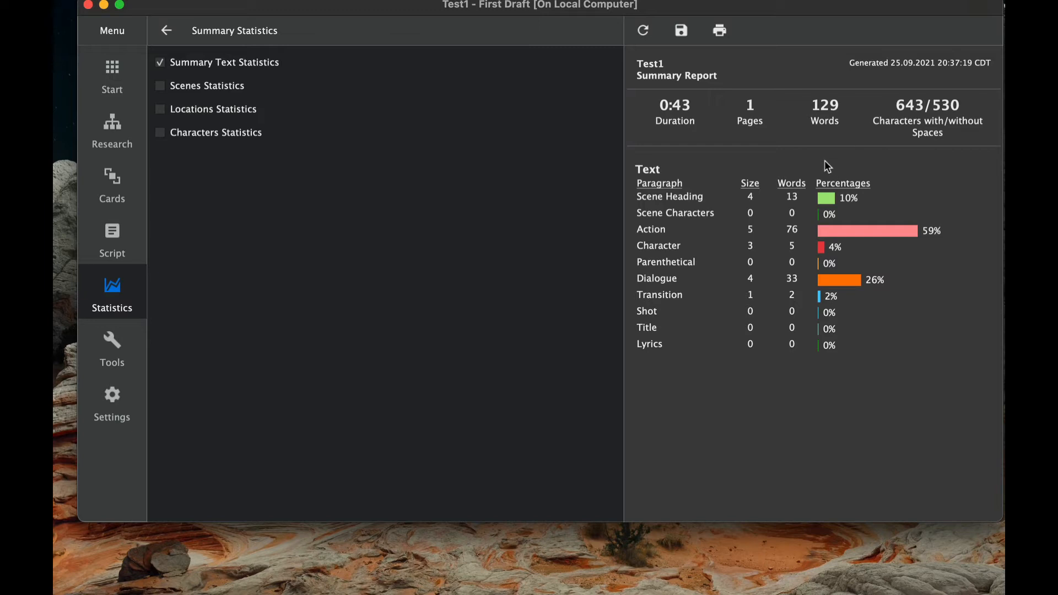
left_click(160, 61)
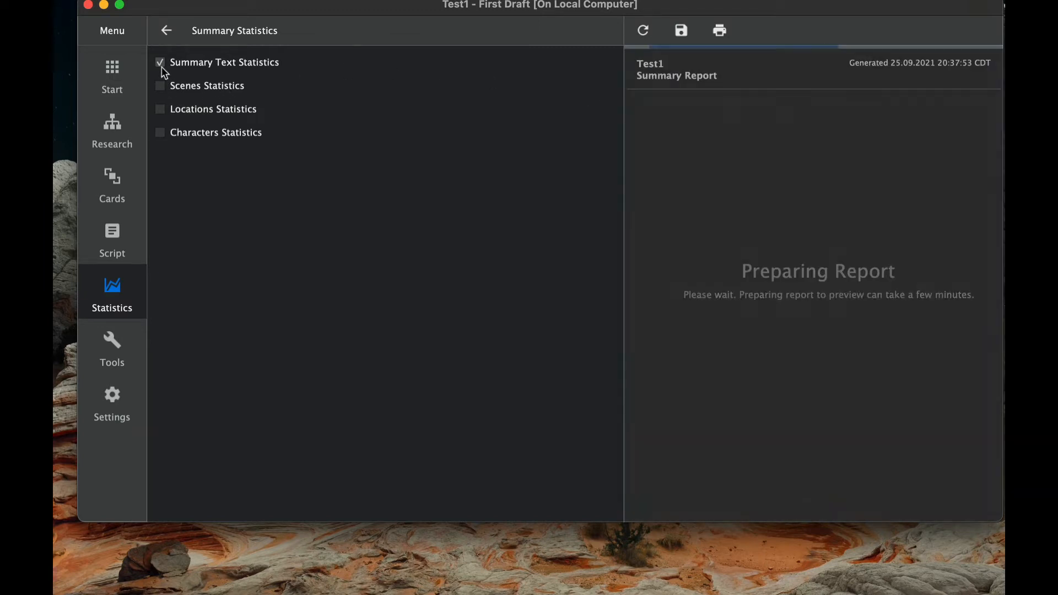
Step: Include Scenes Statistics, showing three undefined-time scenes and one NIGHT scene
left_click(161, 86)
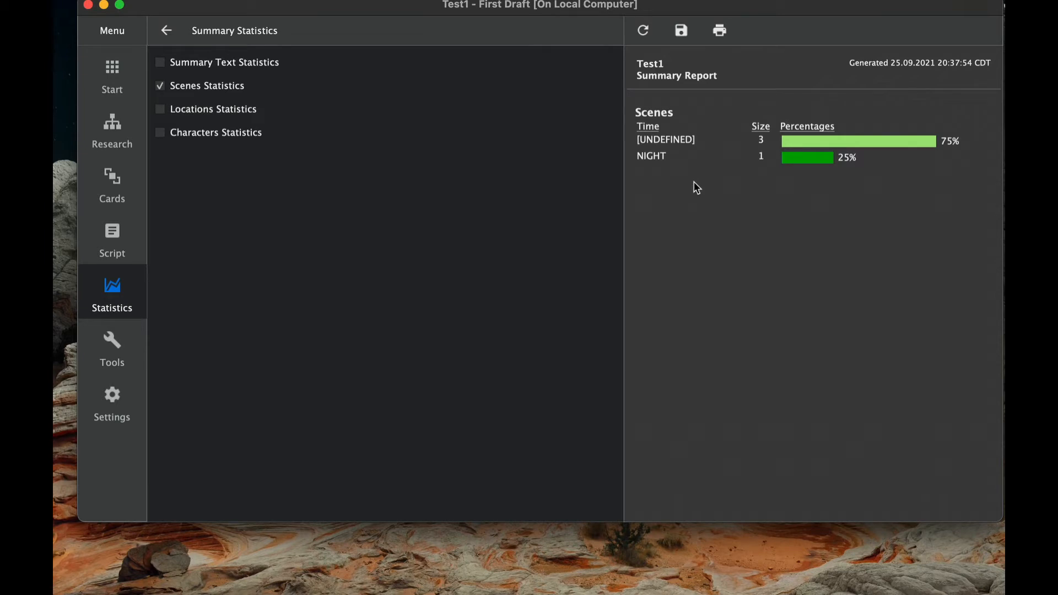
mouse_move(685, 163)
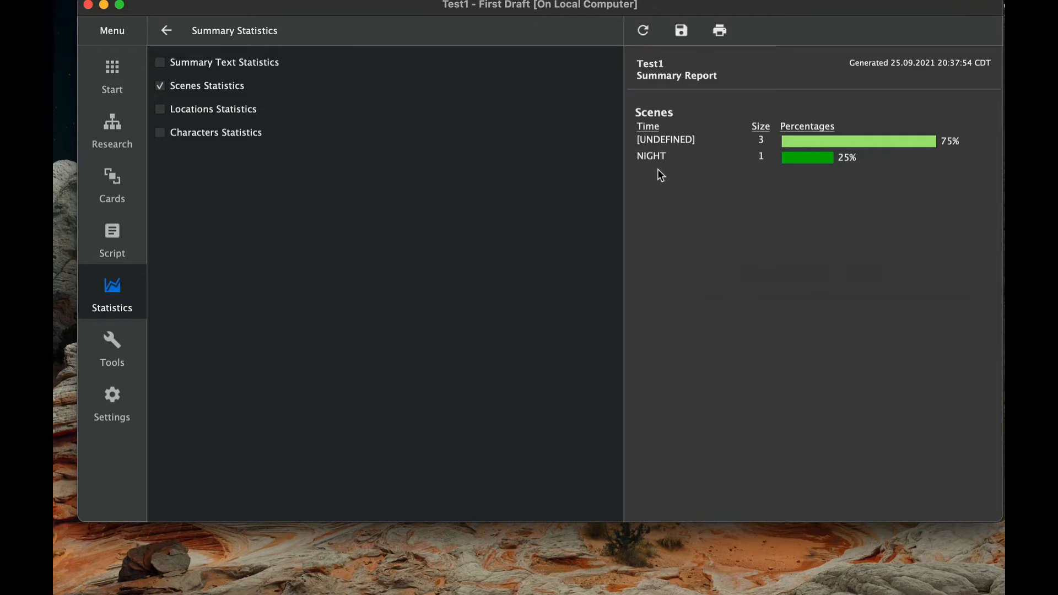
mouse_move(669, 151)
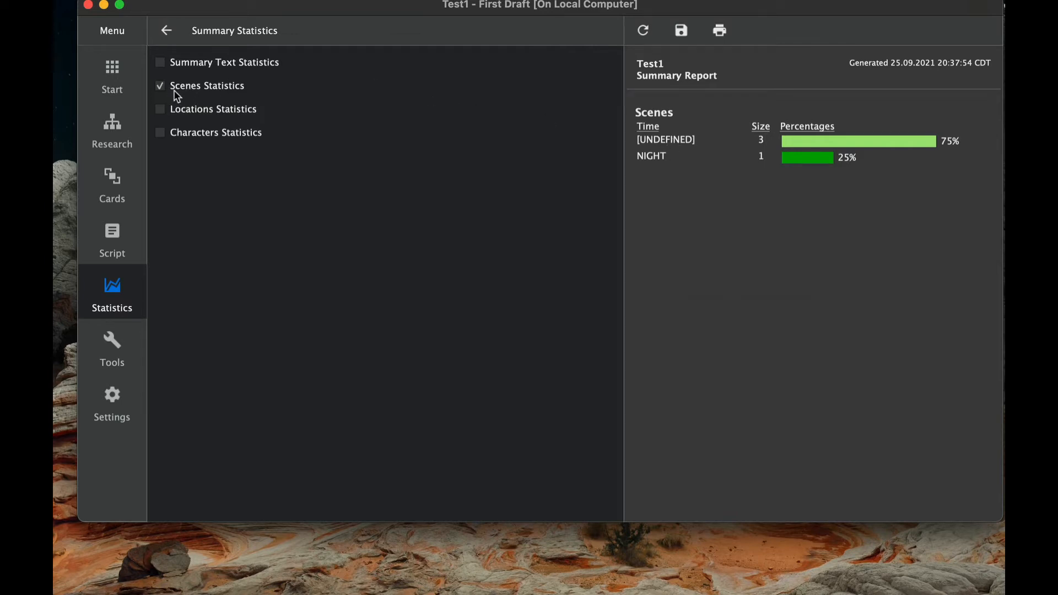
Step: Show only the Locations breakdown: EXT, INT, INT DINER– DAY and OPENING CREDITS at 25% each
left_click(159, 109)
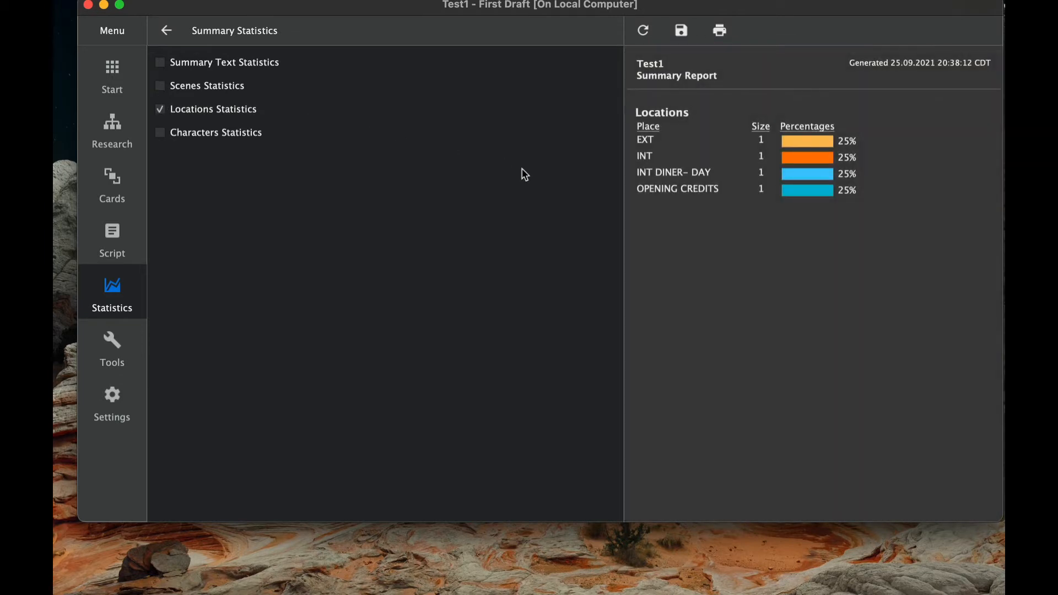
mouse_move(730, 230)
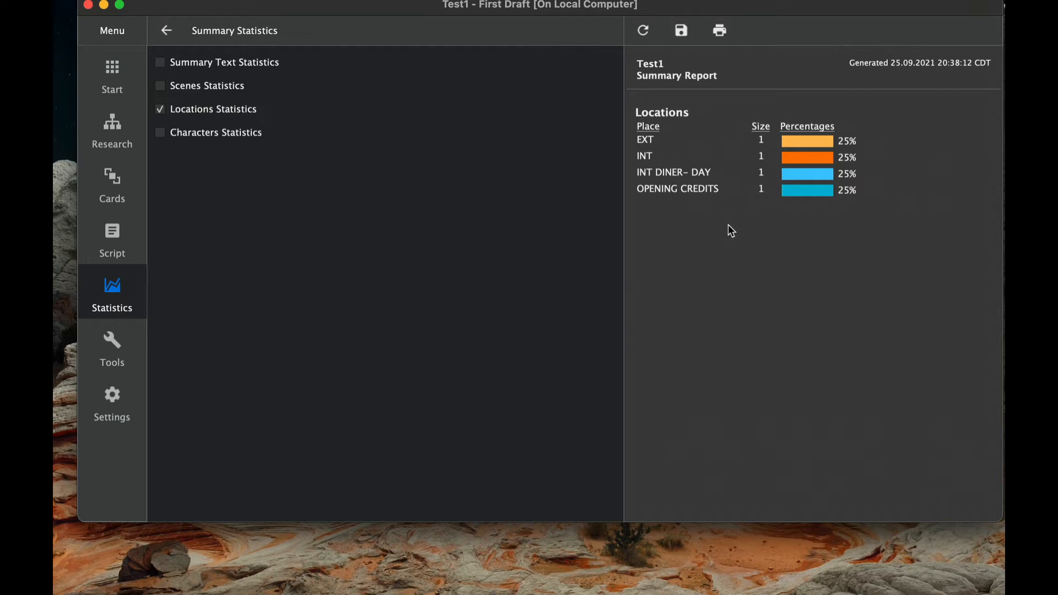
mouse_move(678, 178)
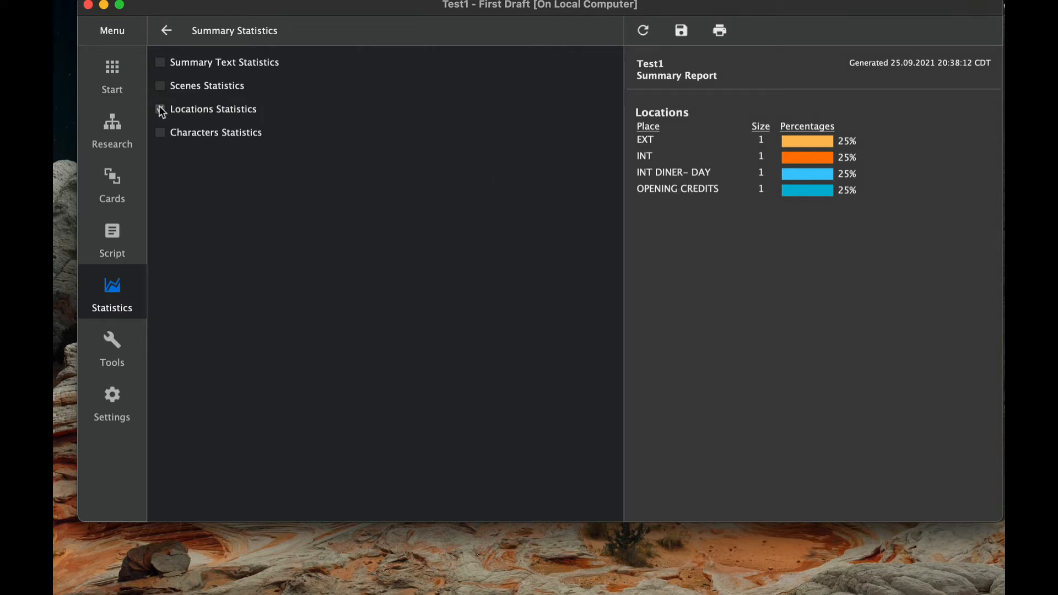
Step: Review the Characters speaking-parts statistics, then return to the Statistics reports list
left_click(160, 132)
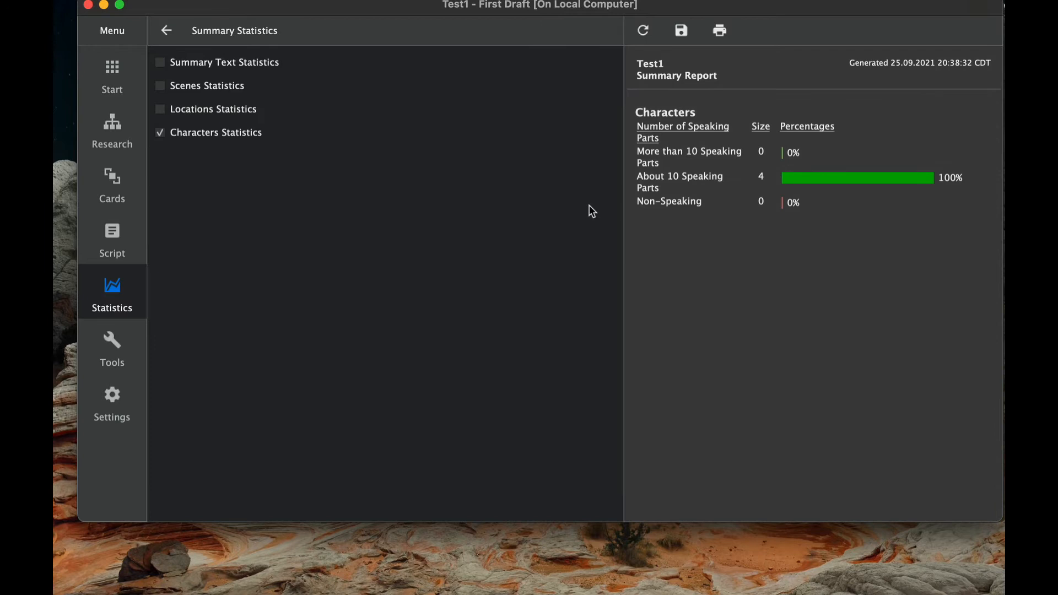
mouse_move(739, 270)
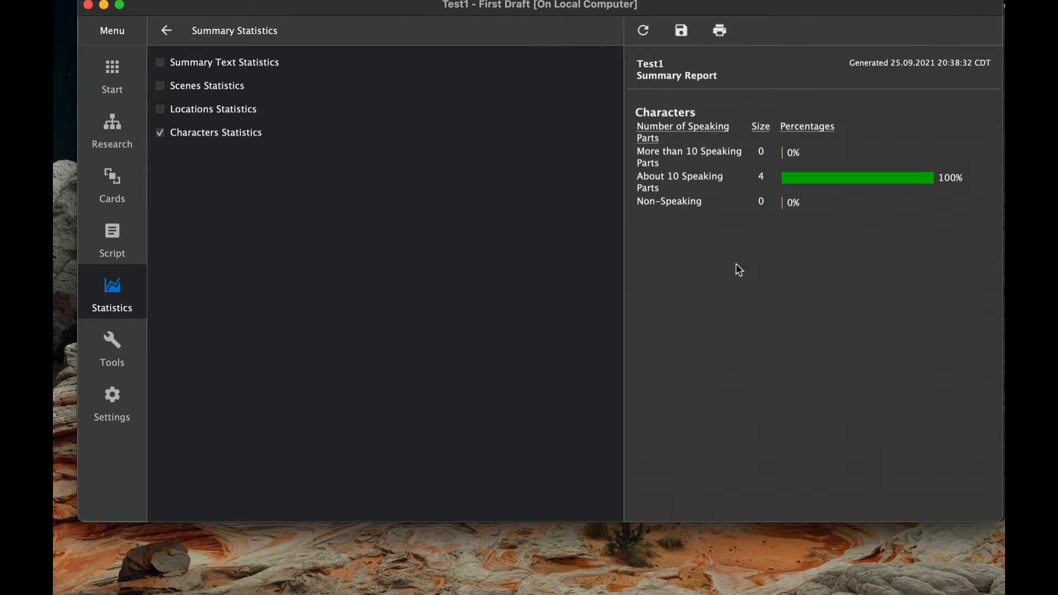
mouse_move(718, 232)
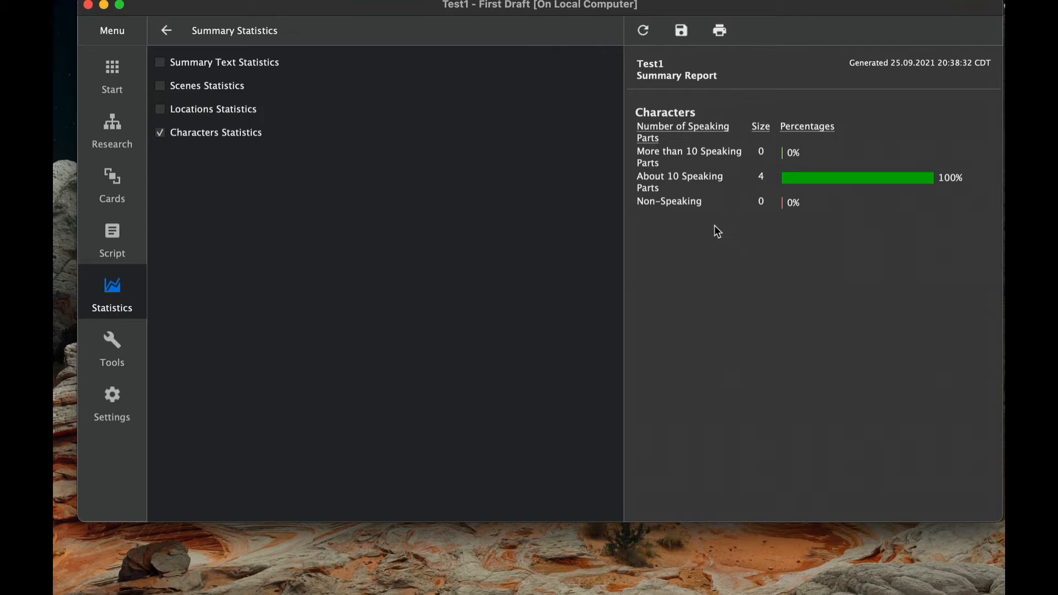
mouse_move(758, 192)
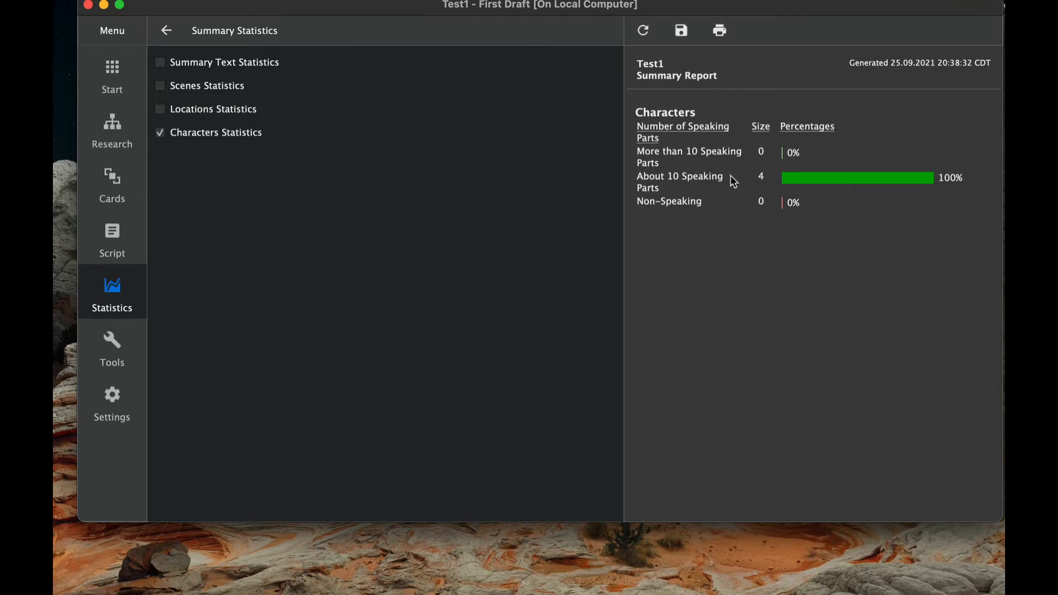
mouse_move(734, 204)
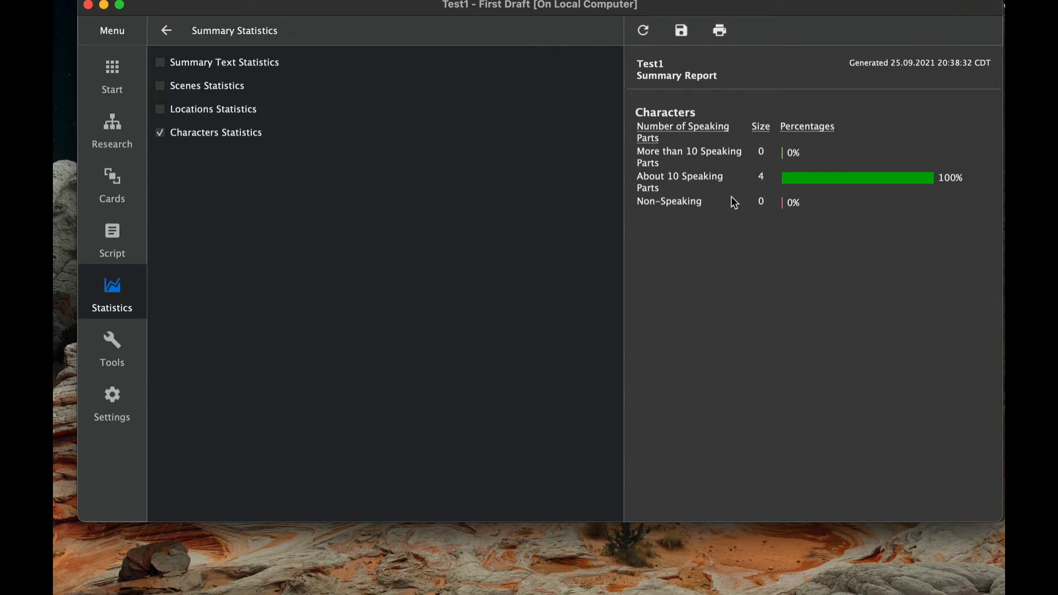
left_click(160, 62)
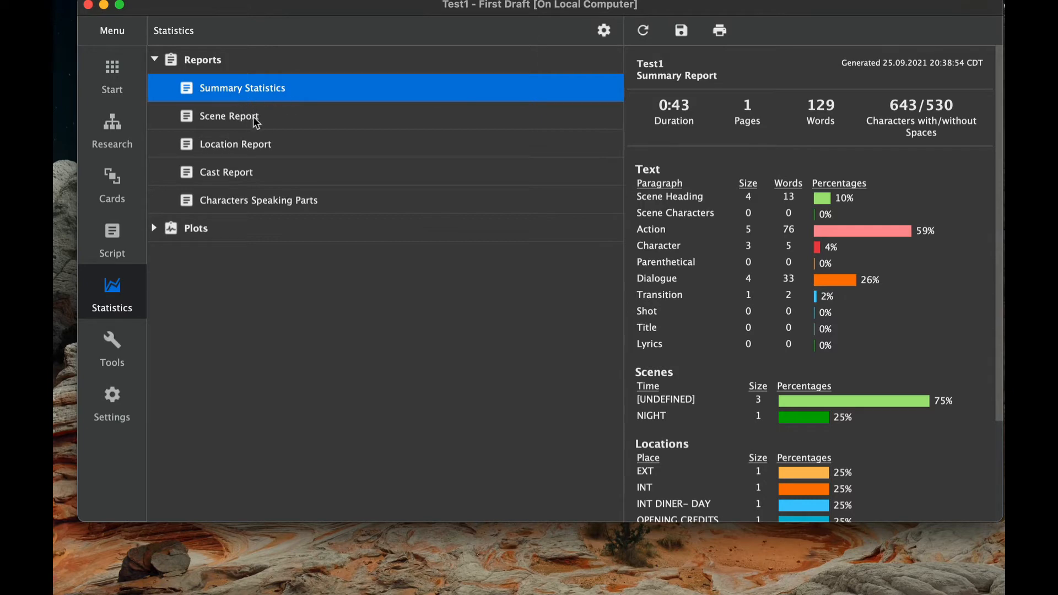
Step: Generate the Scene Report listing the four scenes with characters, pages and durations
left_click(230, 115)
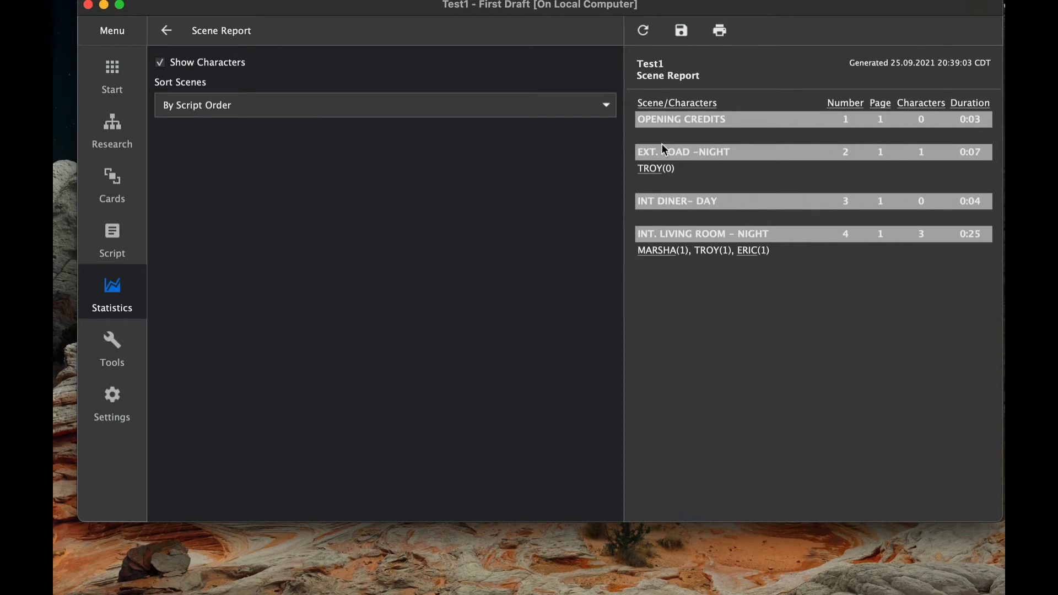
mouse_move(702, 164)
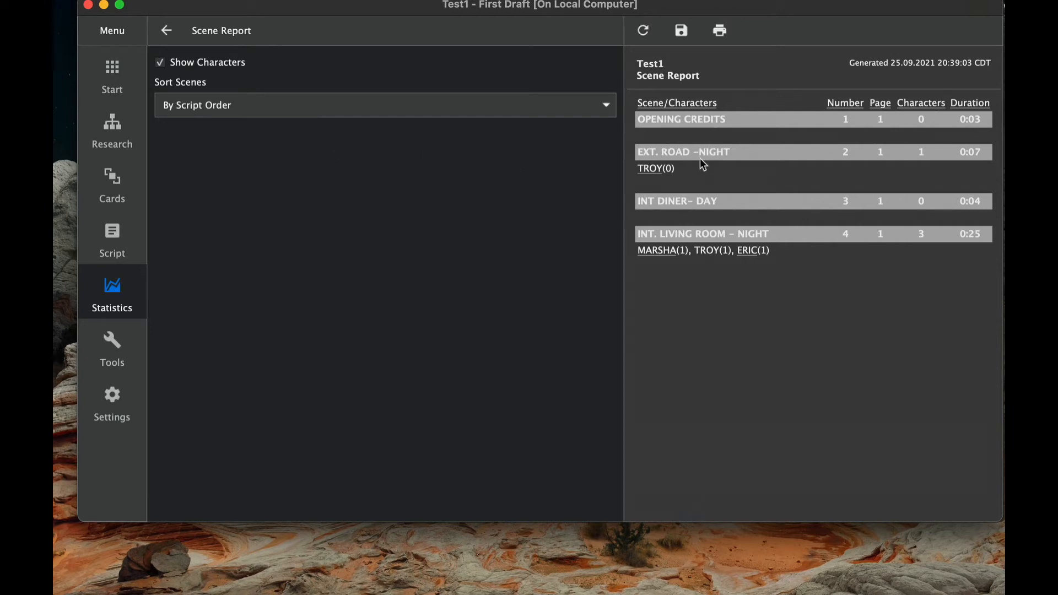
mouse_move(713, 185)
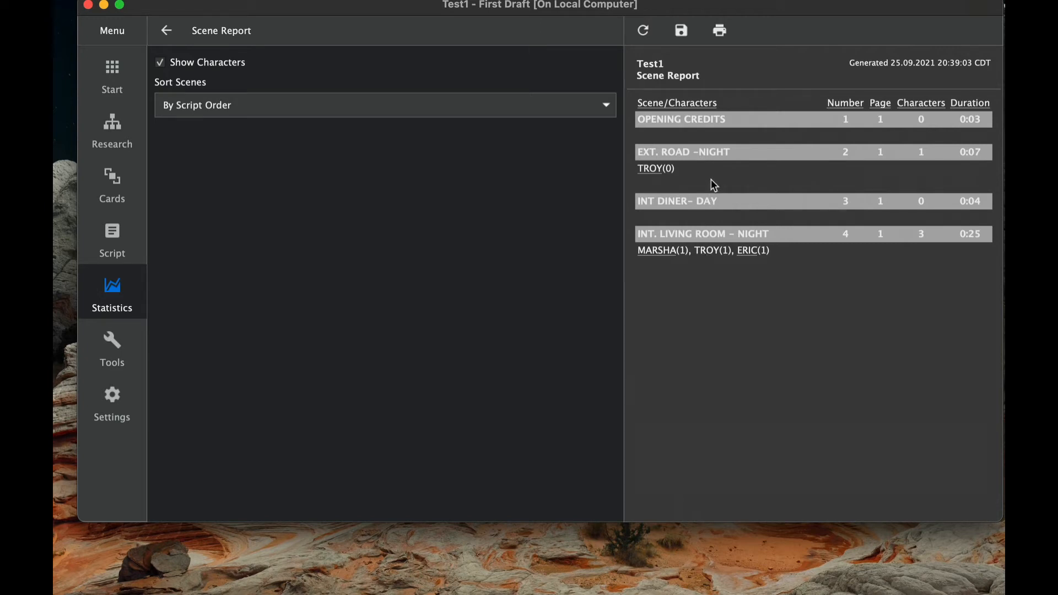
mouse_move(712, 262)
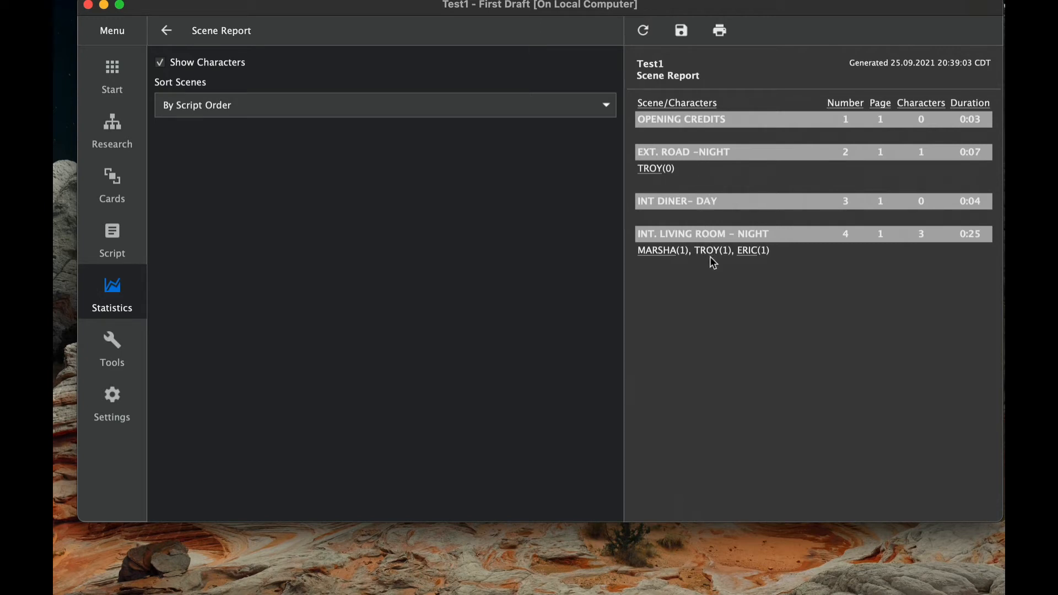
mouse_move(841, 222)
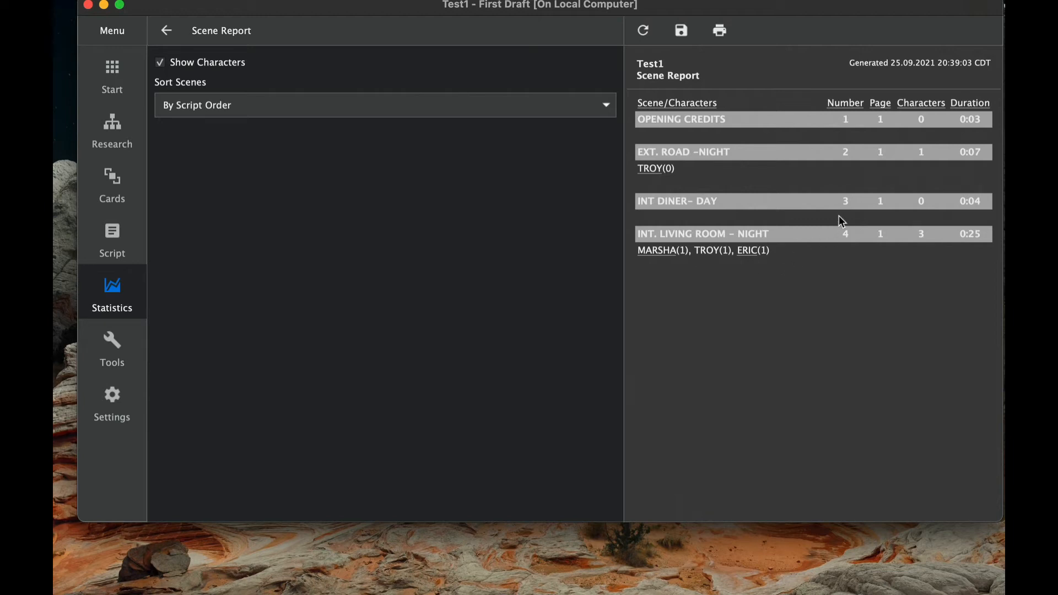
mouse_move(878, 124)
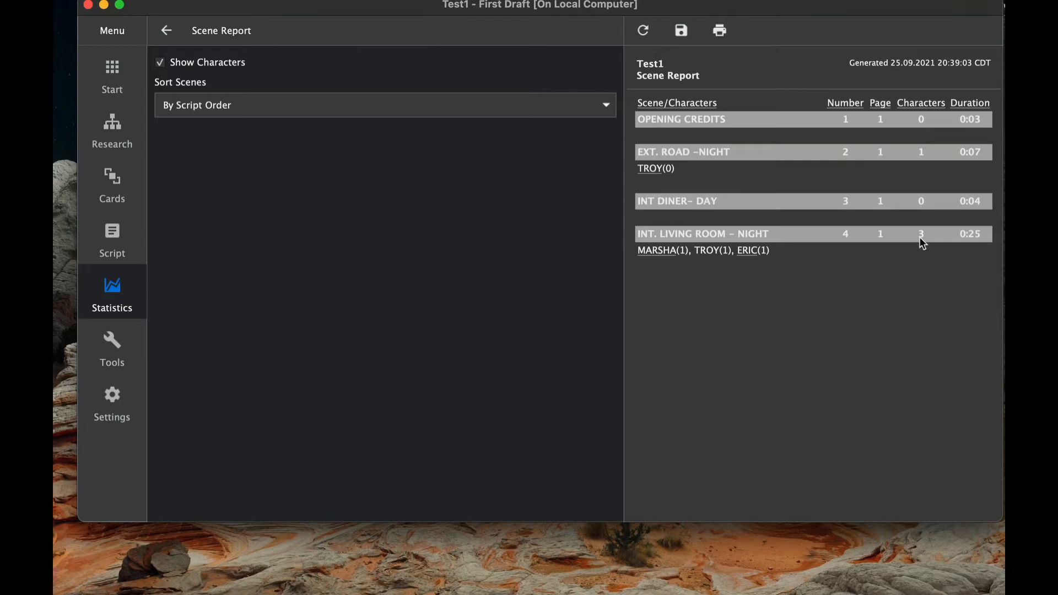
mouse_move(233, 83)
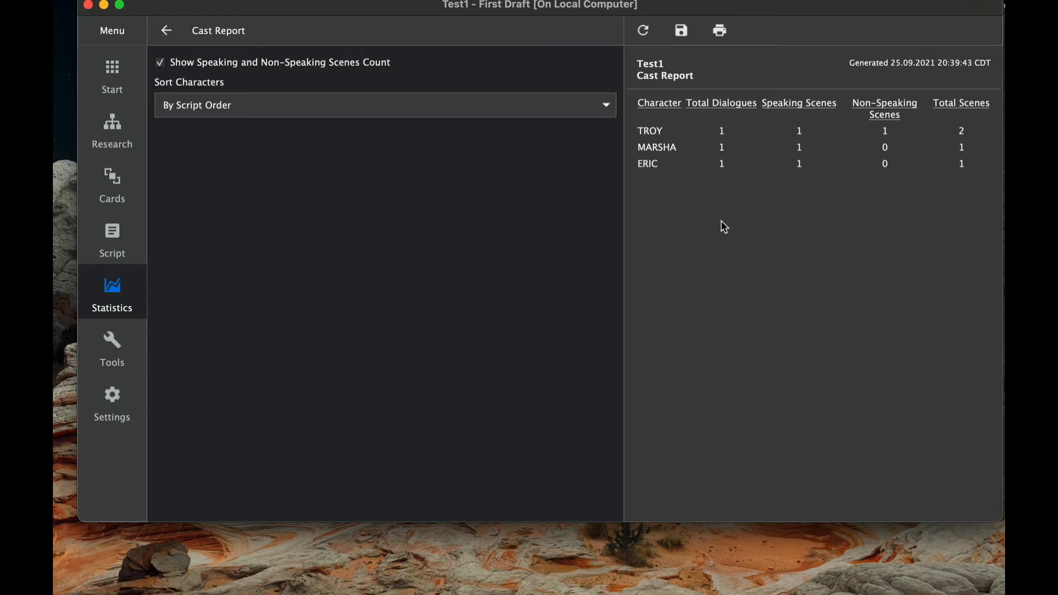
mouse_move(675, 157)
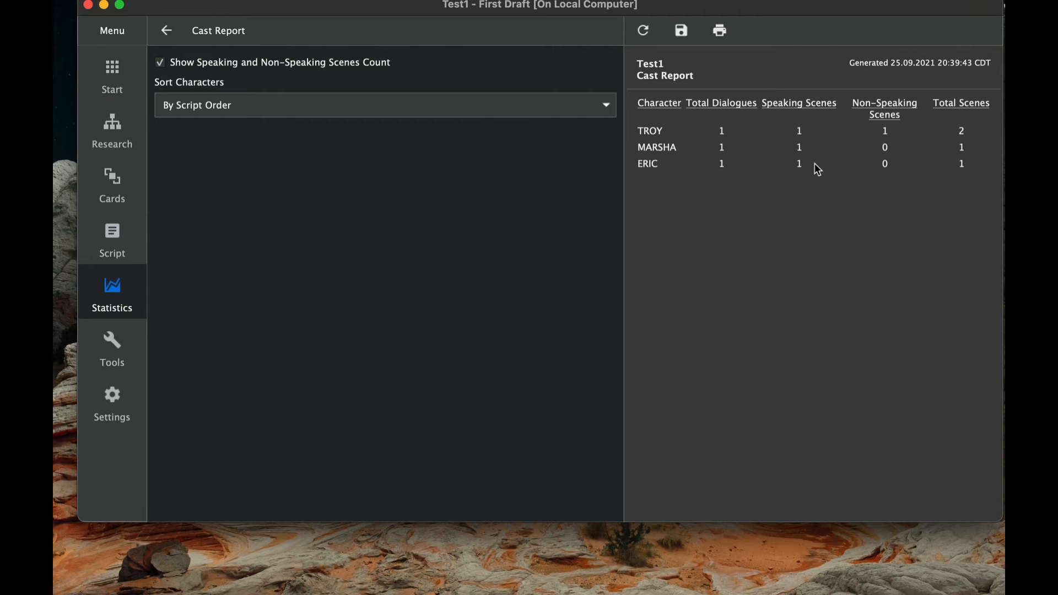
mouse_move(978, 143)
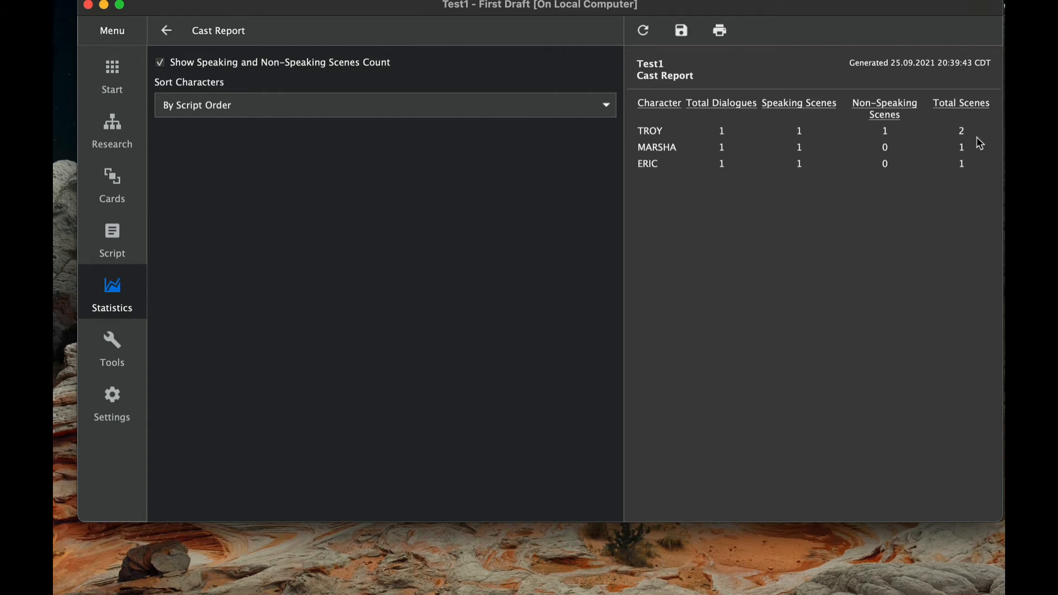
mouse_move(320, 90)
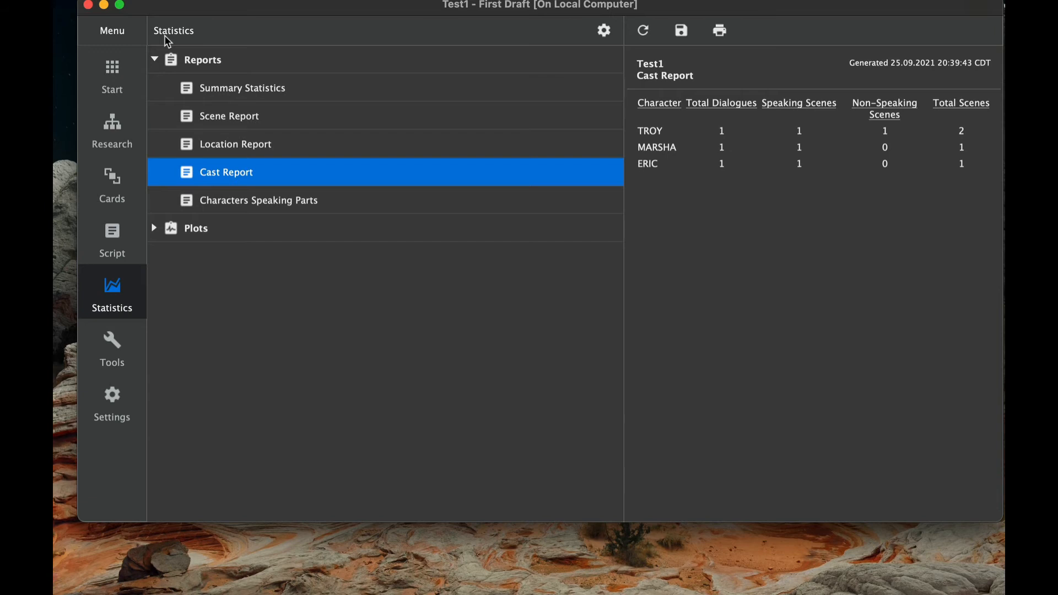
Step: Open the Characters Speaking Parts report showing TROY's line in scene 4
left_click(258, 200)
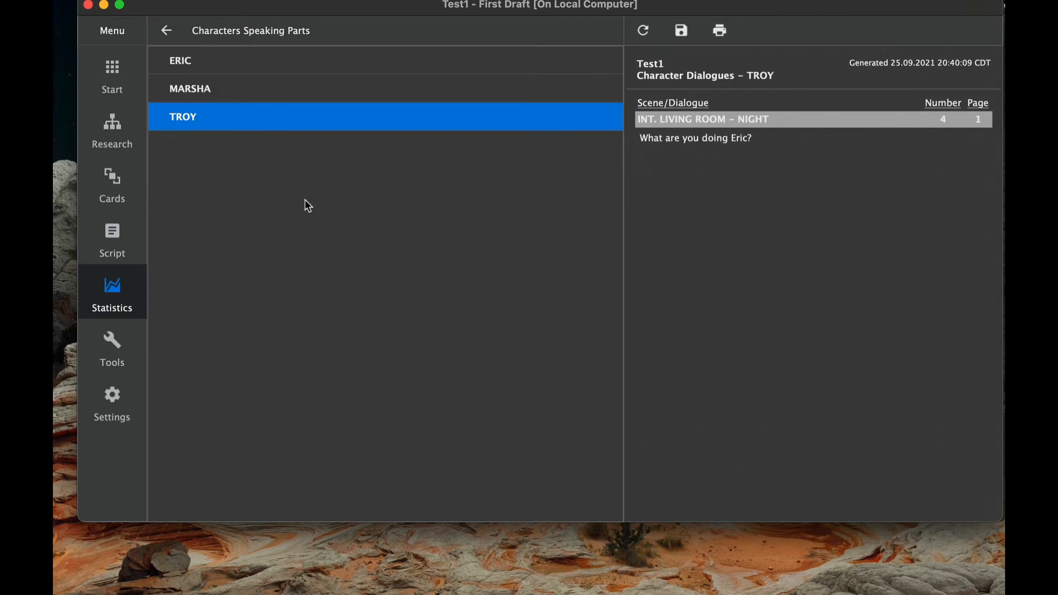
mouse_move(496, 162)
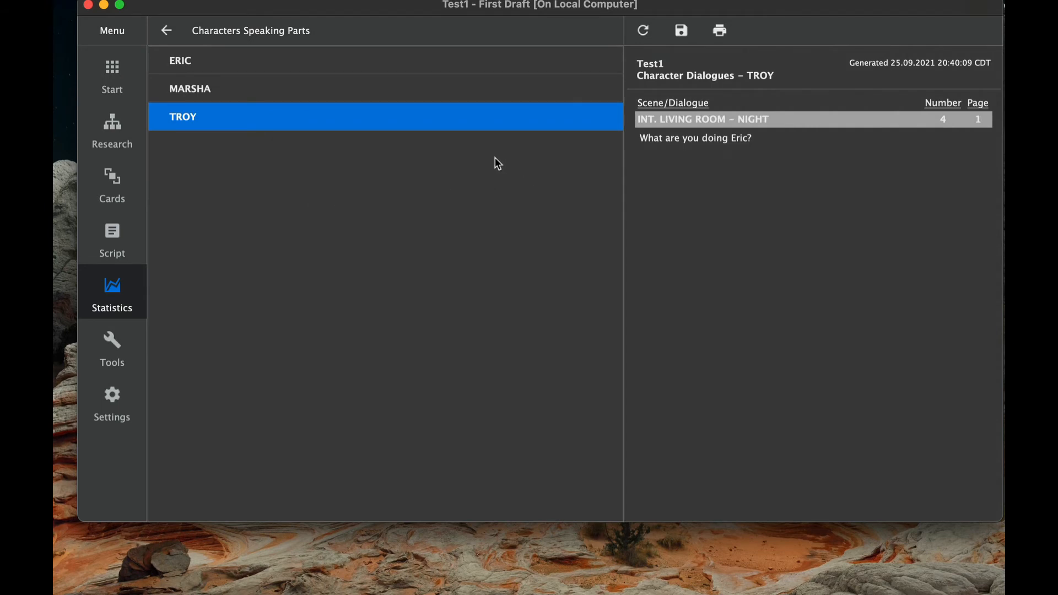
mouse_move(210, 114)
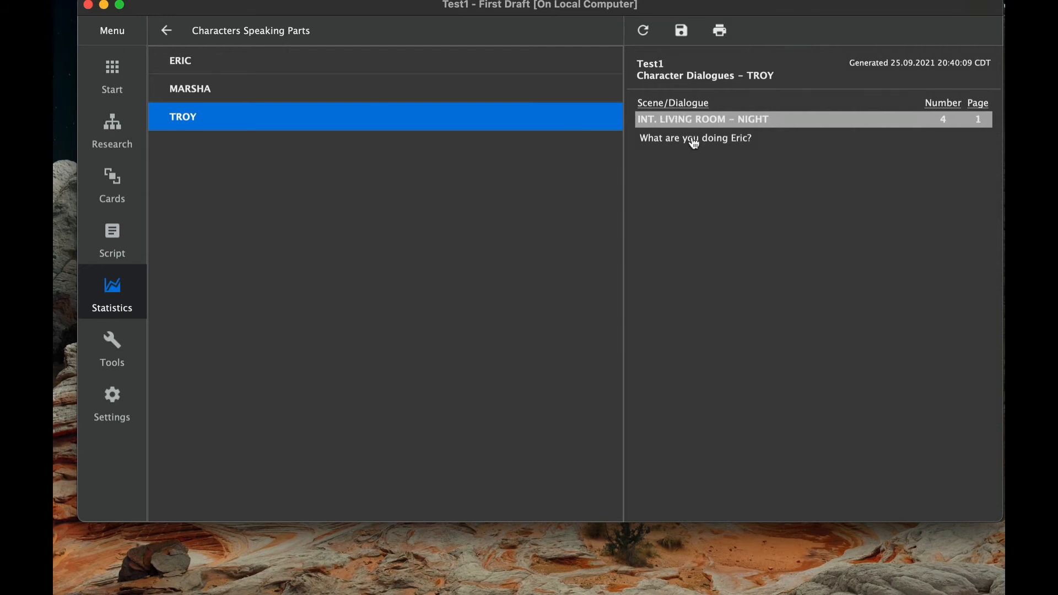
mouse_move(218, 93)
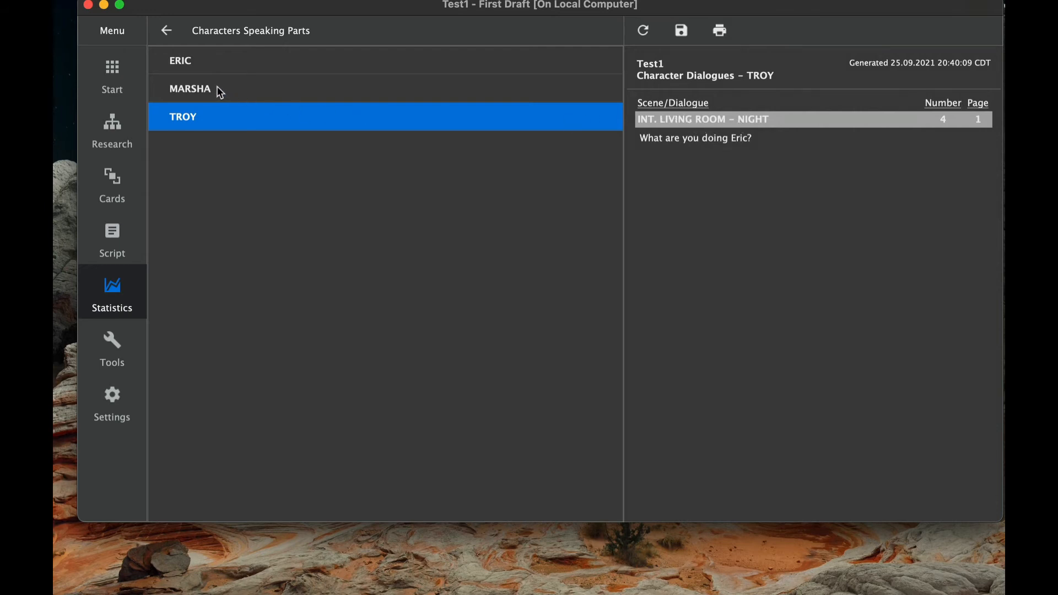
Step: View MARSHA's and then ERIC's dialogue reports, then expand the Plots list
left_click(190, 88)
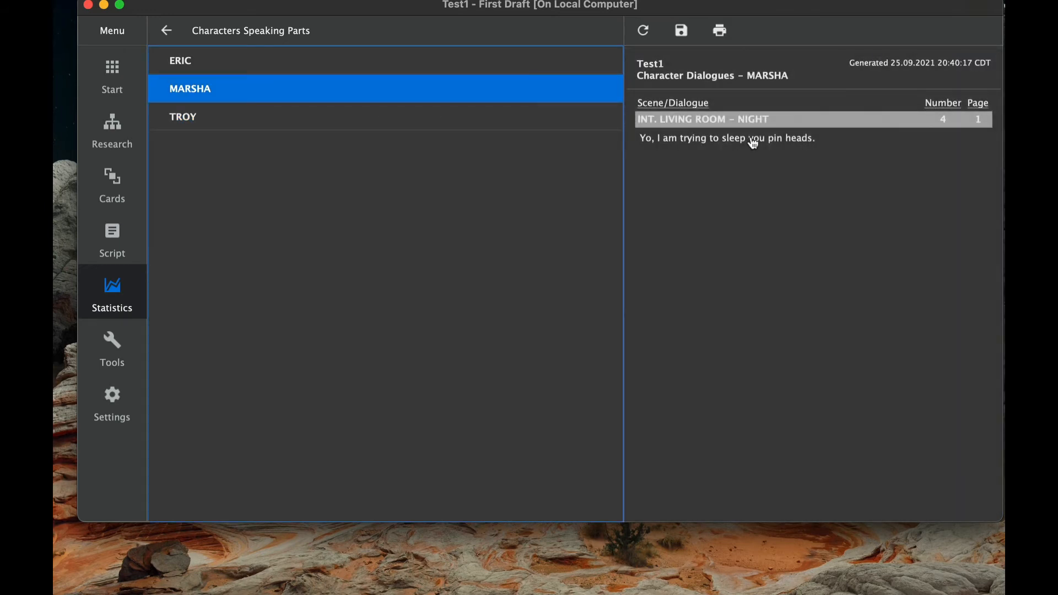
left_click(180, 59)
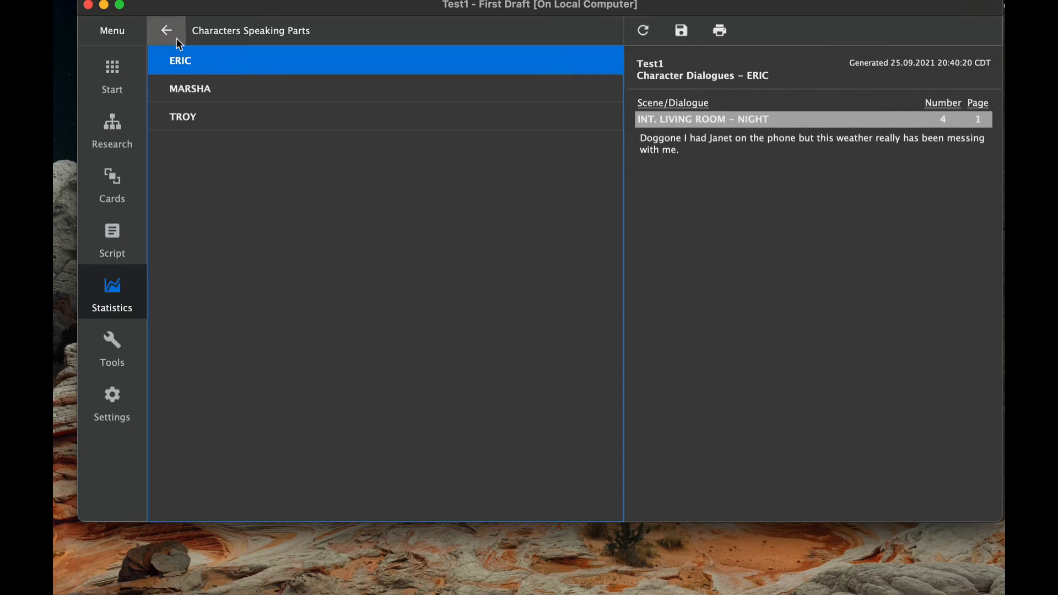
left_click(167, 31)
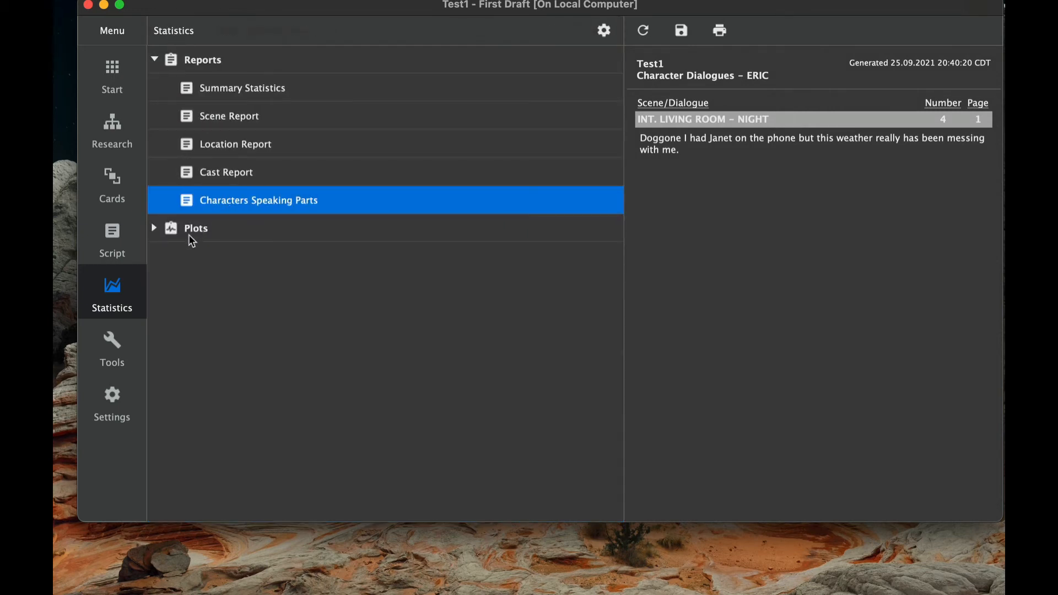
Step: Display the Story Structure Analysis plot of scene, action and dialogue durations and speaking parts
left_click(154, 60)
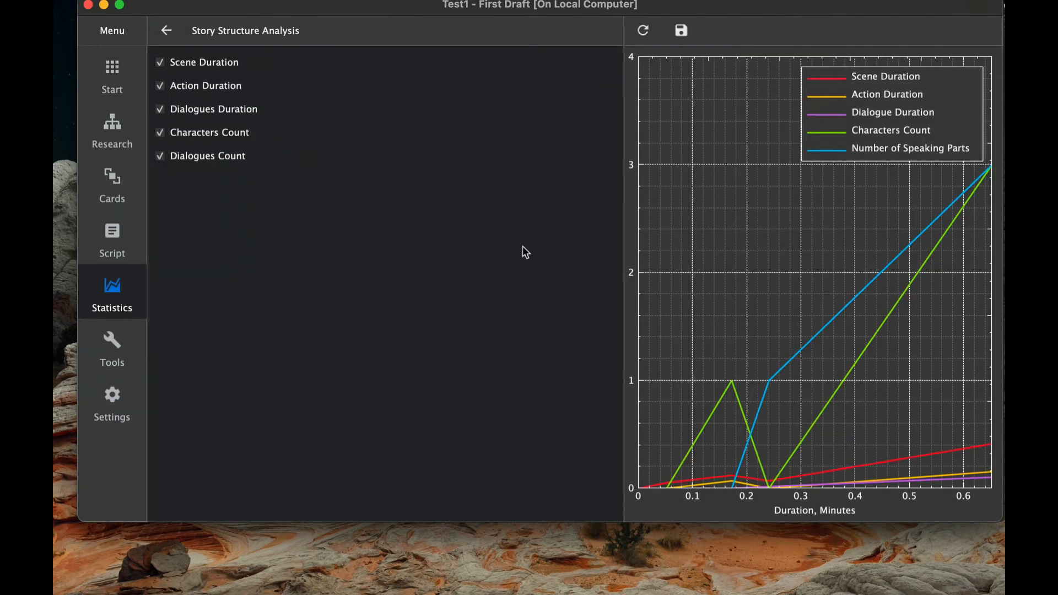
mouse_move(248, 77)
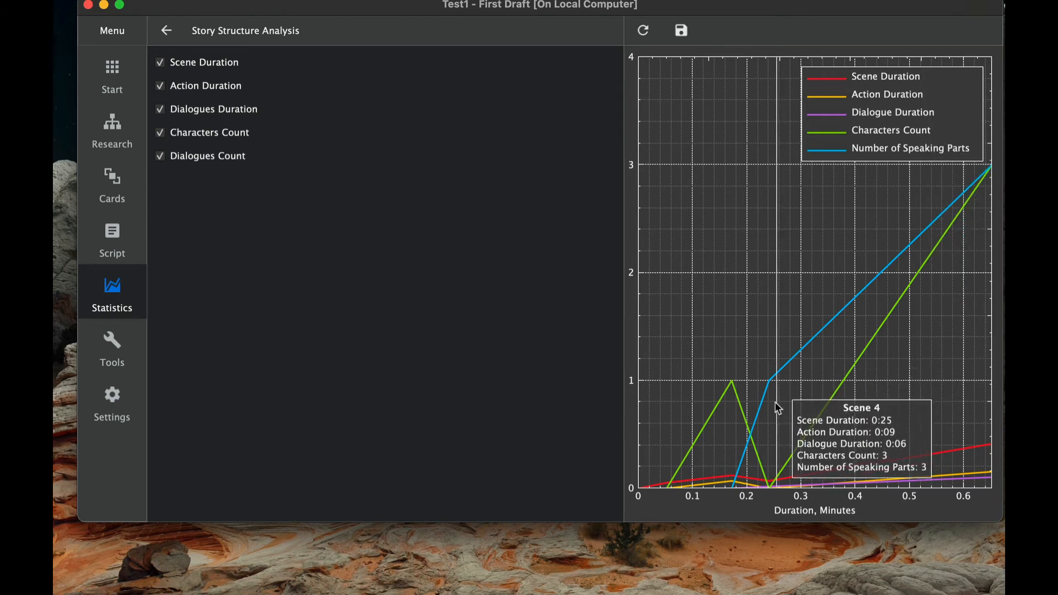
mouse_move(874, 330)
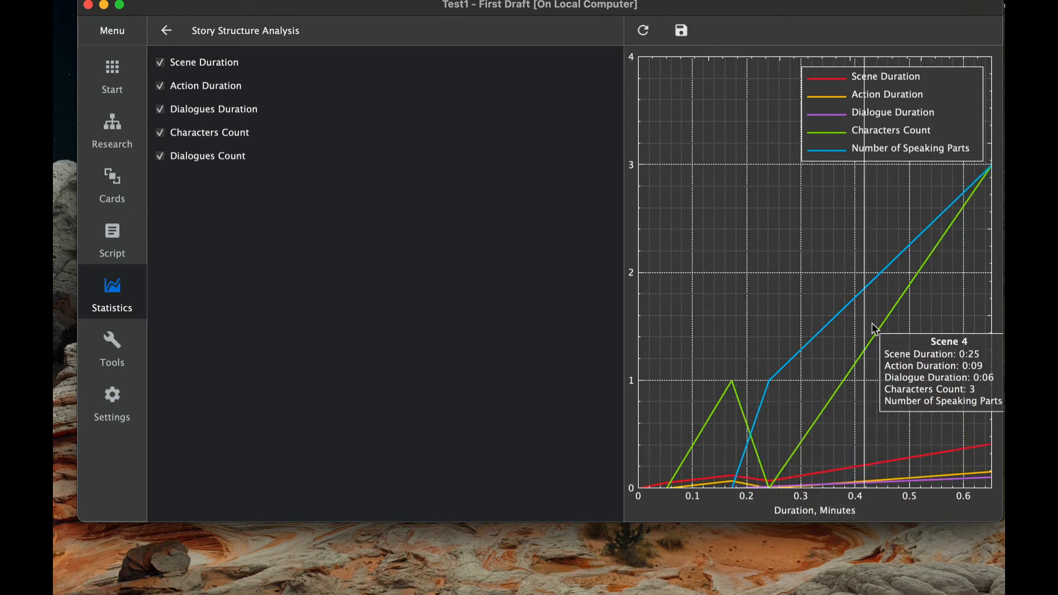
mouse_move(489, 211)
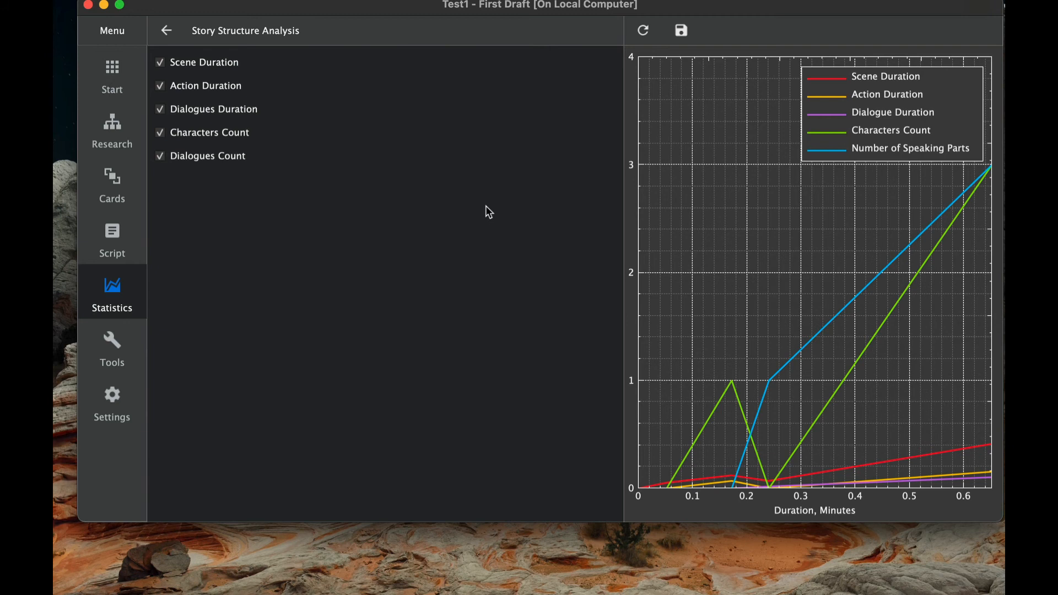
mouse_move(486, 187)
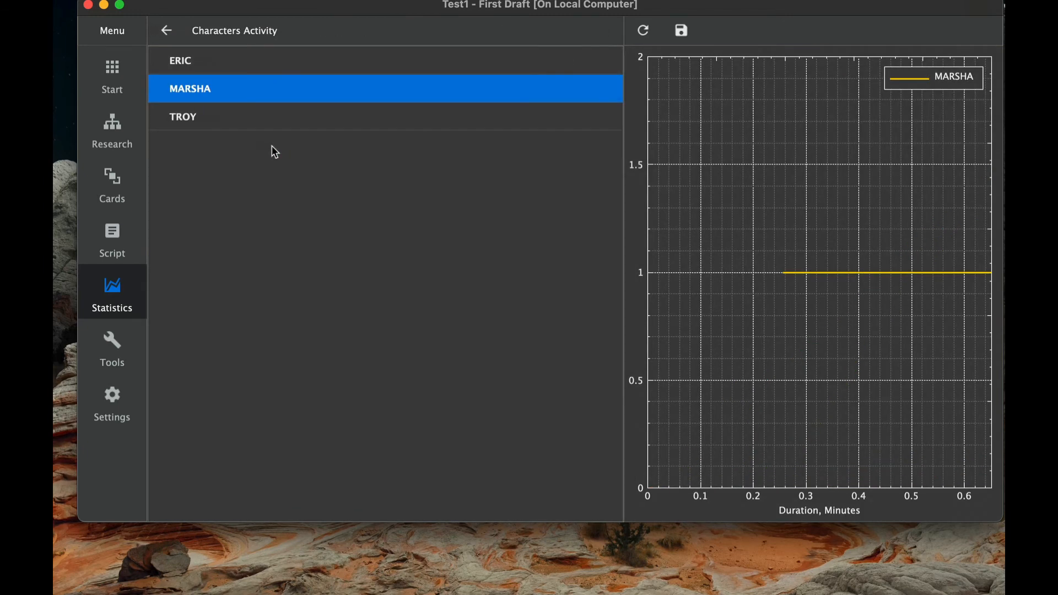
mouse_move(632, 283)
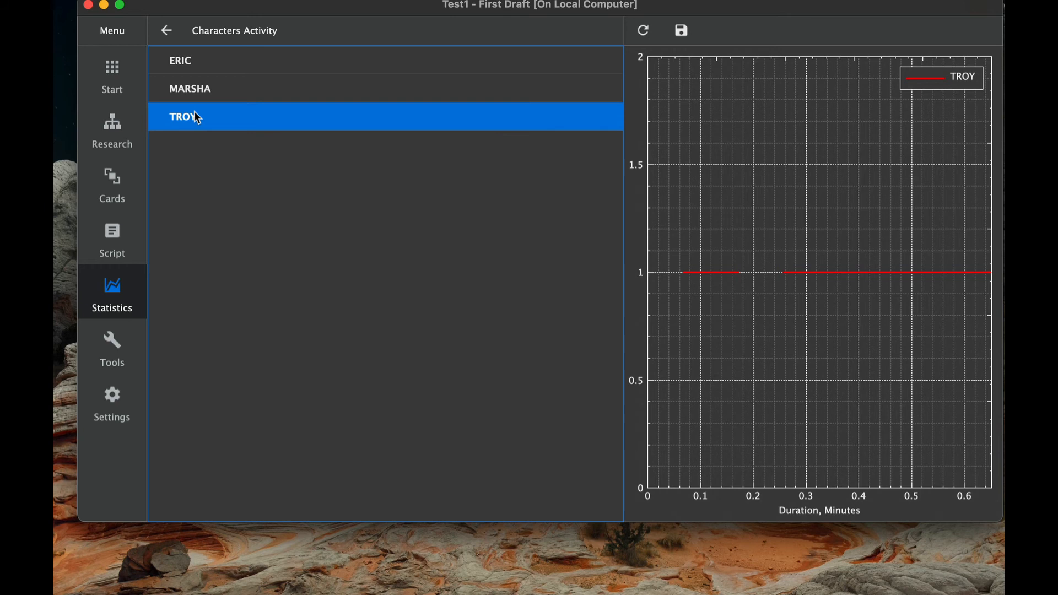
mouse_move(688, 273)
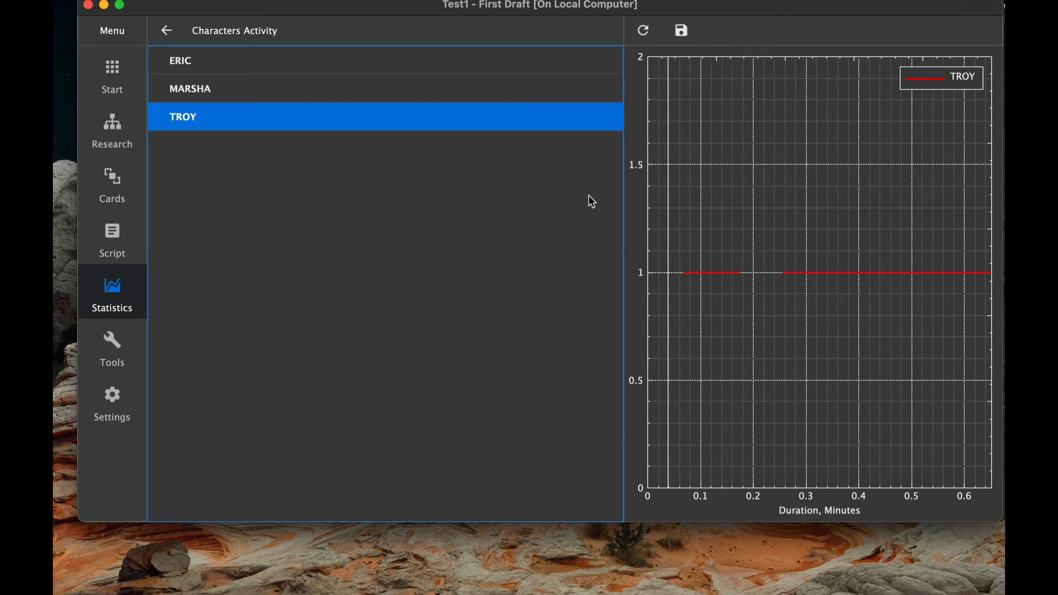
mouse_move(537, 203)
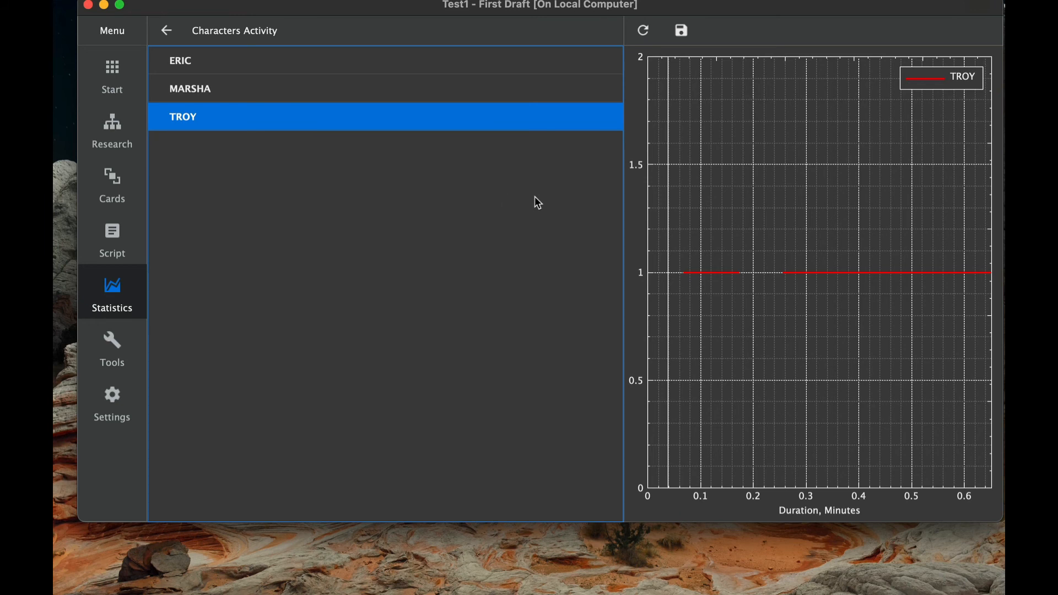
mouse_move(807, 241)
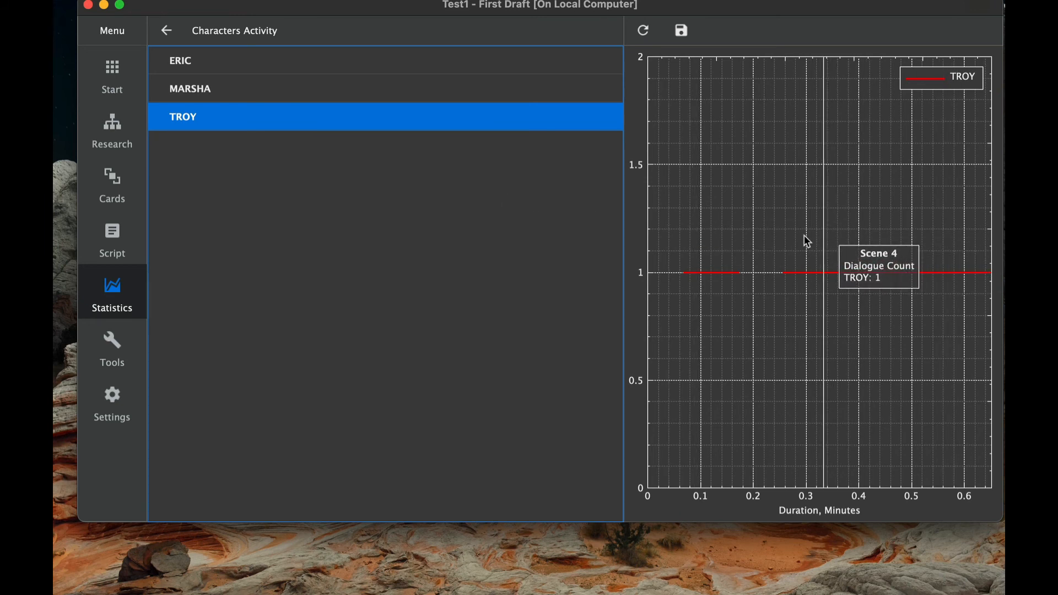
mouse_move(288, 105)
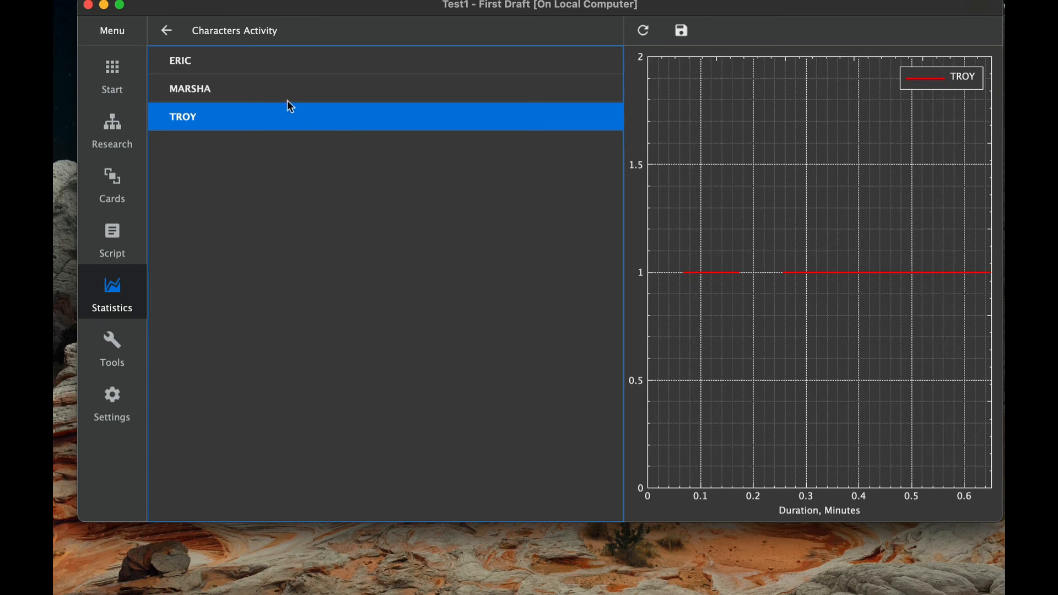
mouse_move(231, 63)
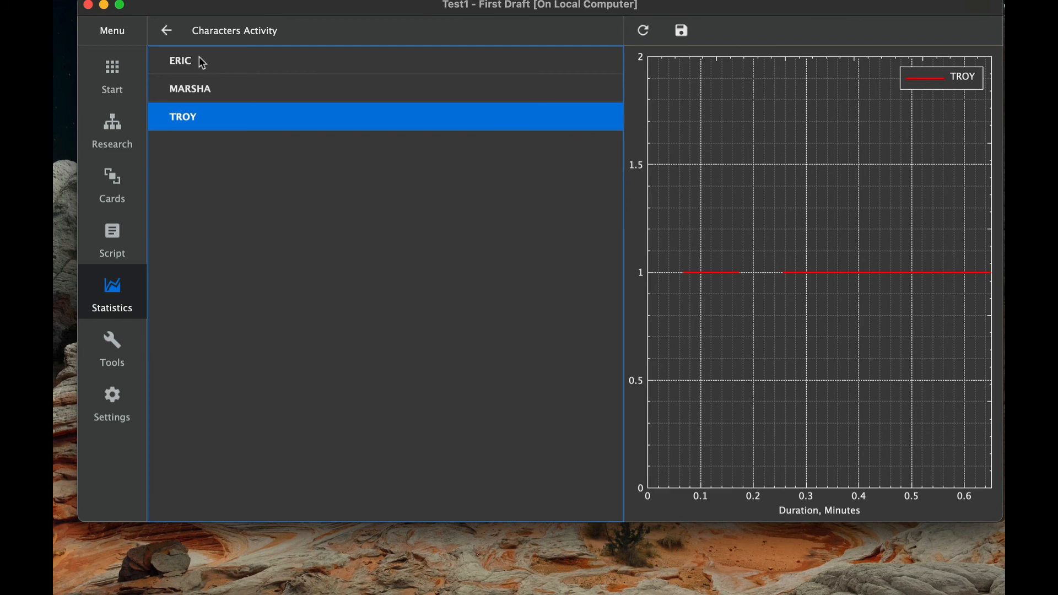
Step: Chart MARSHA's activity in the Characters Activity plot, then return to the overview with Plots collapsed
left_click(191, 88)
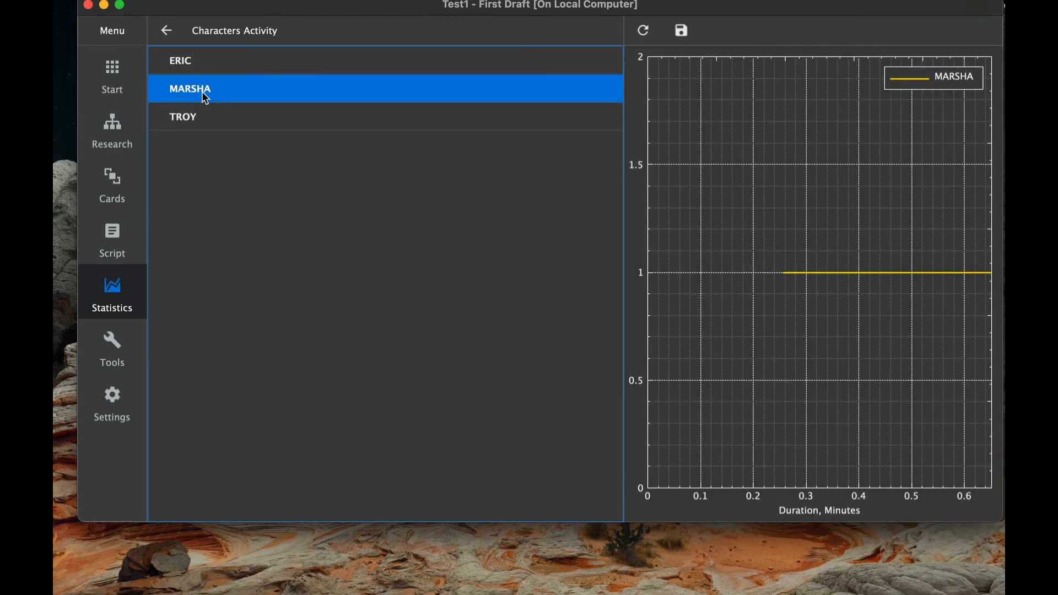
mouse_move(312, 173)
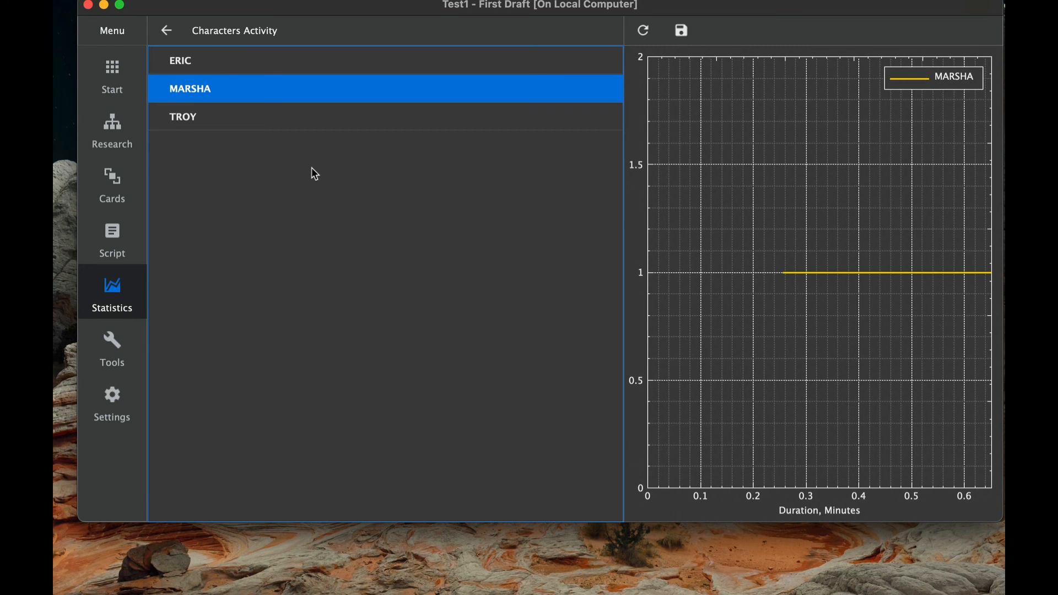
left_click(167, 31)
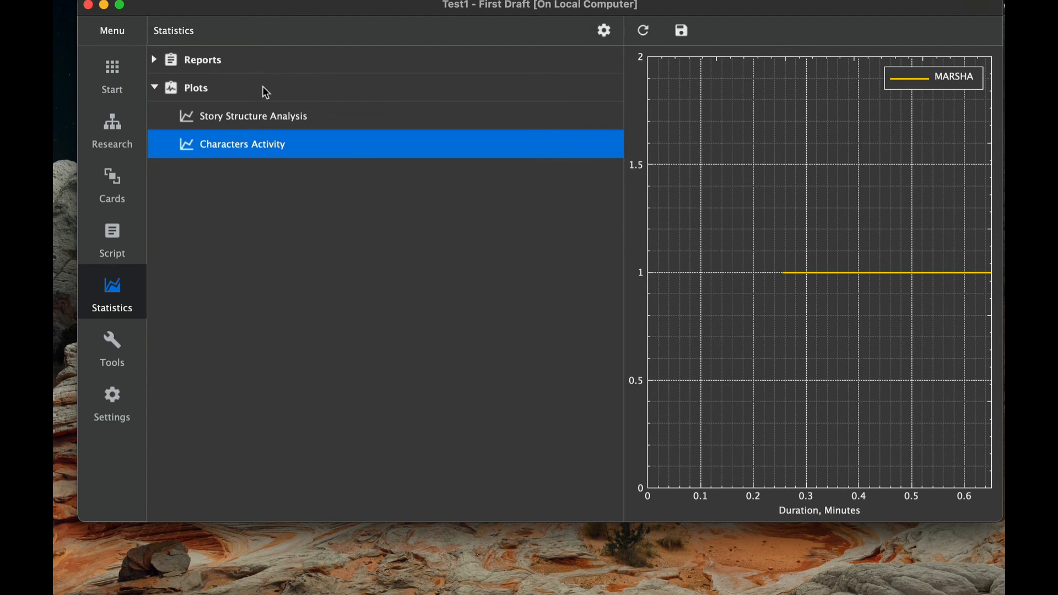
left_click(154, 88)
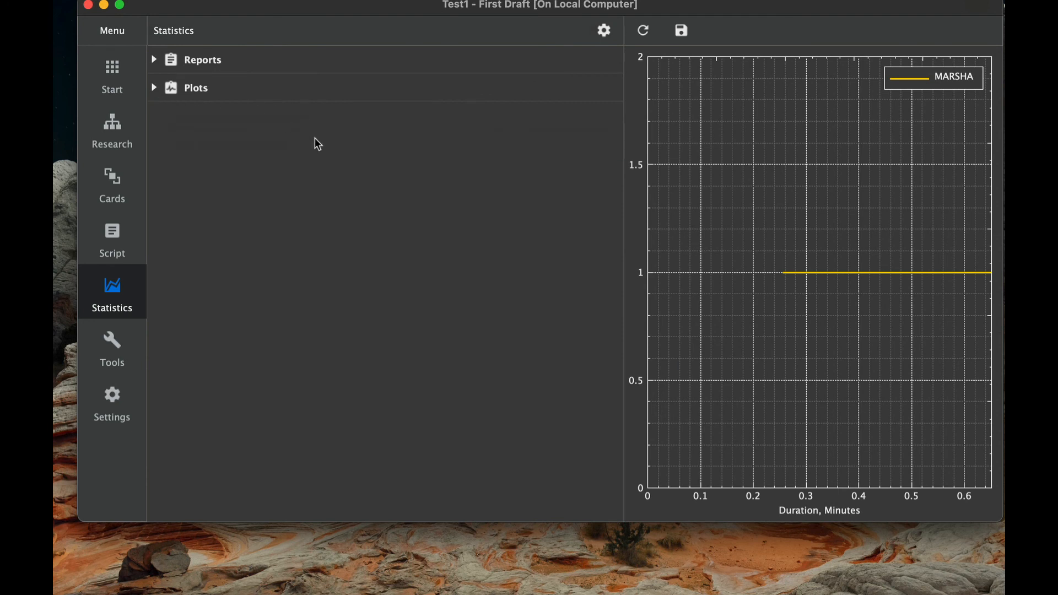
mouse_move(593, 55)
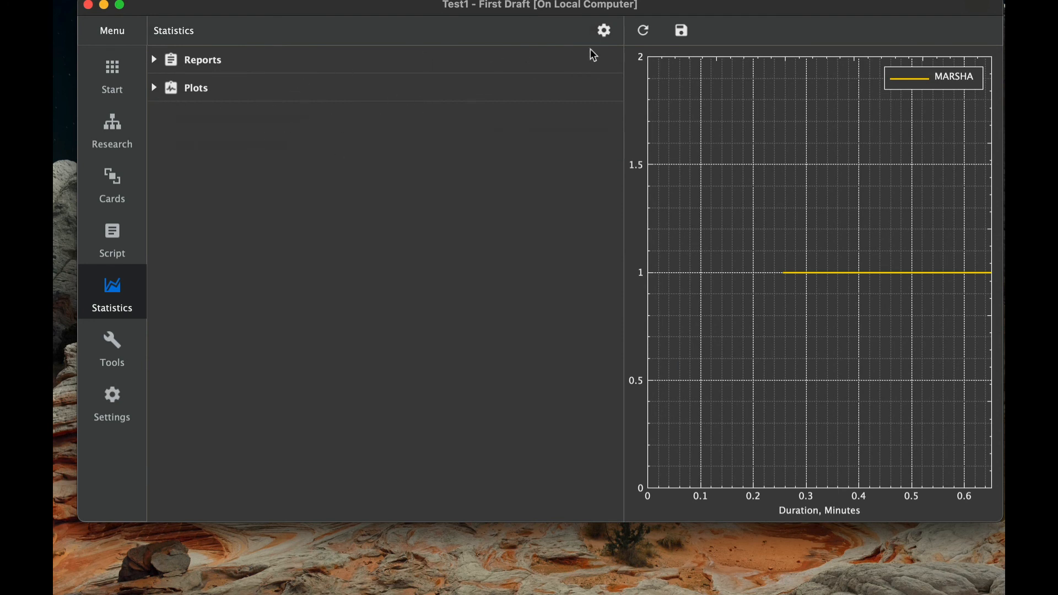
mouse_move(643, 31)
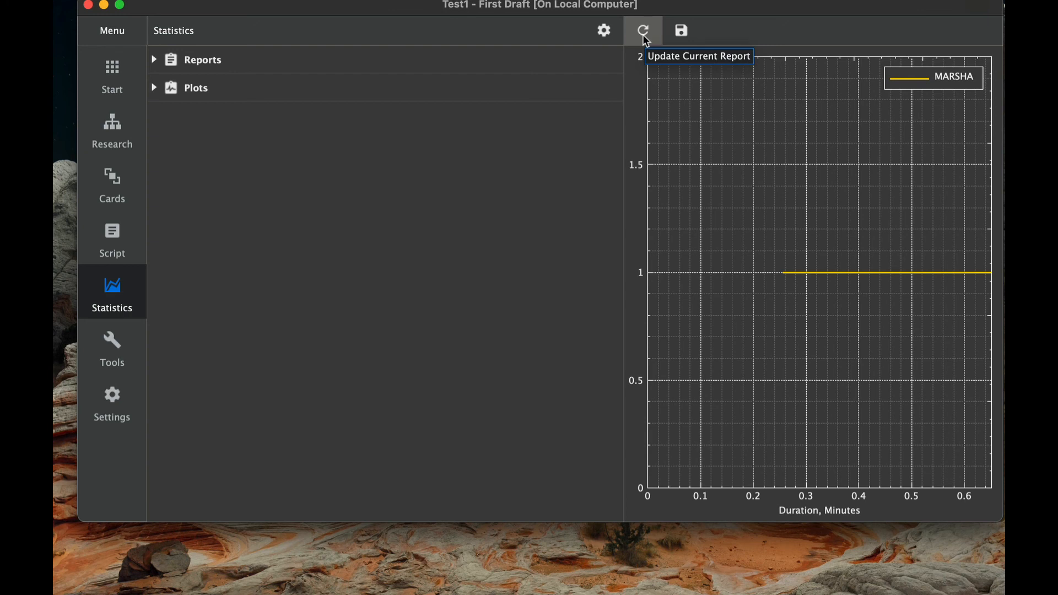
mouse_move(671, 39)
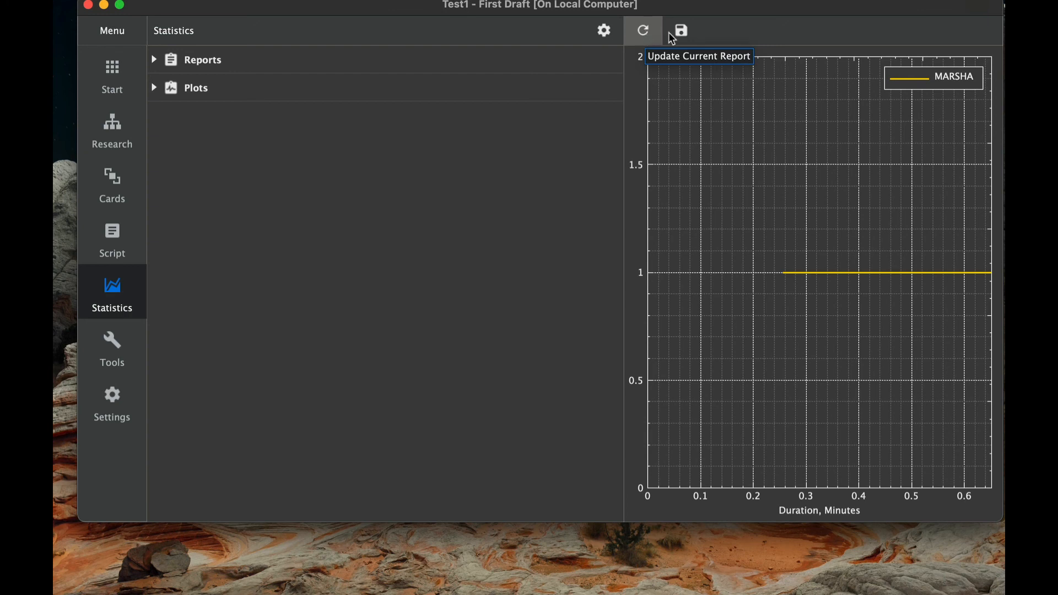
mouse_move(680, 31)
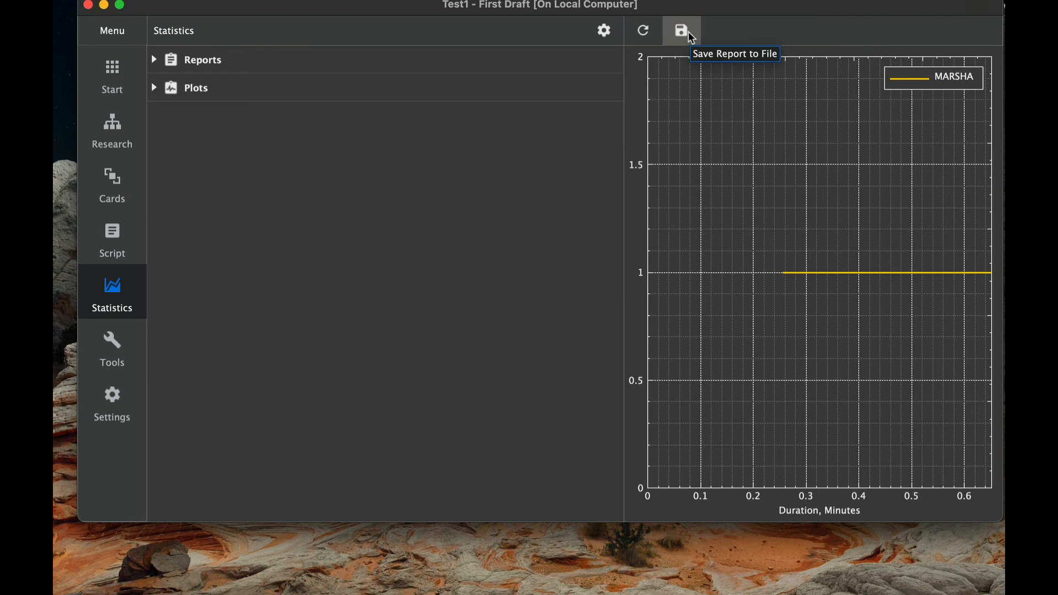
Step: Regenerate the Summary Report (0:43, 1 page, 129 words), then return to the Statistics overview
left_click(155, 59)
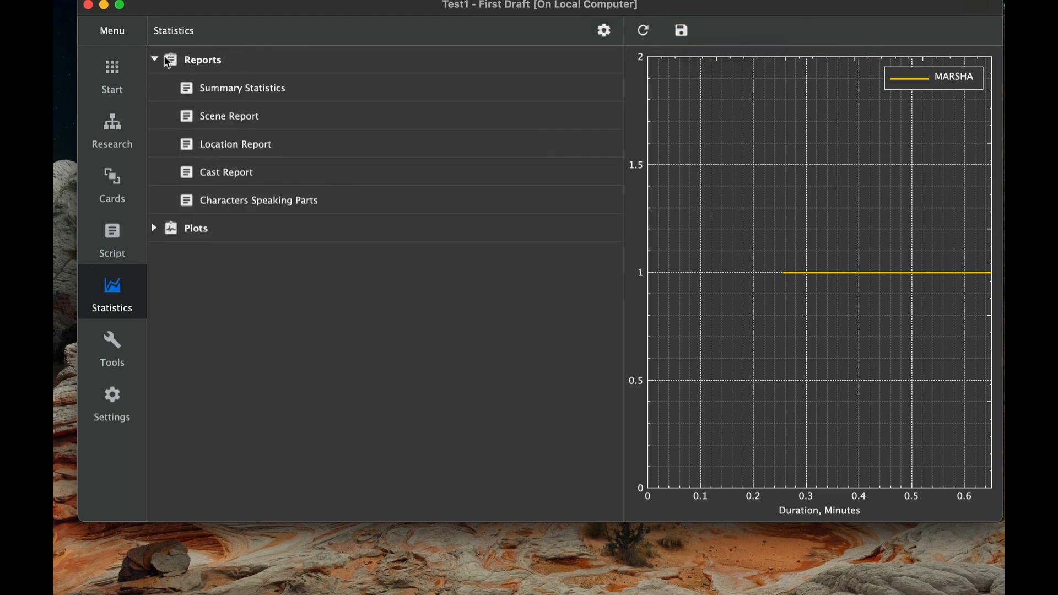
left_click(242, 88)
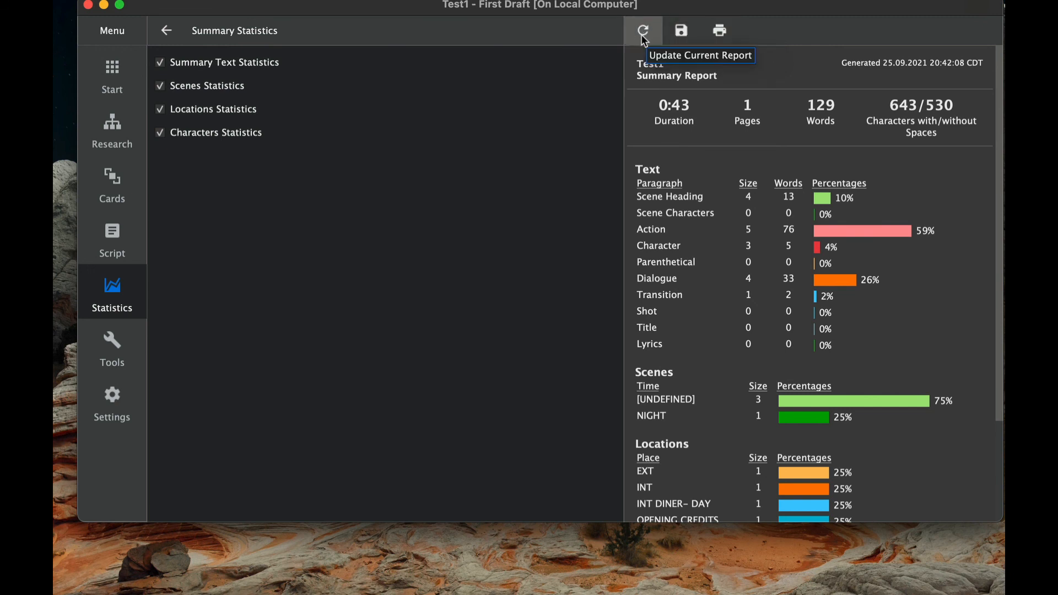
mouse_move(758, 37)
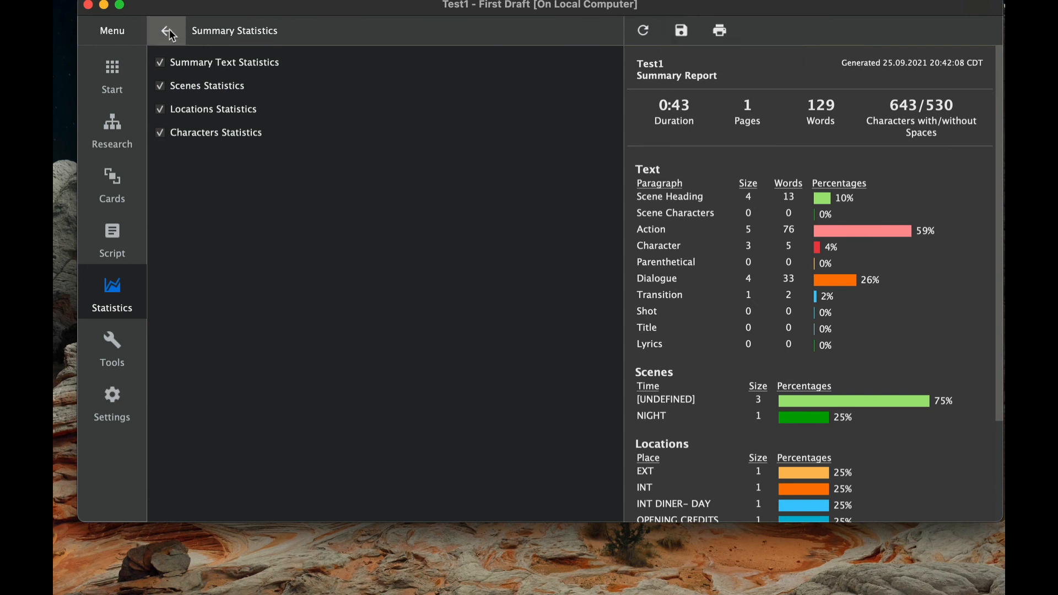
left_click(167, 31)
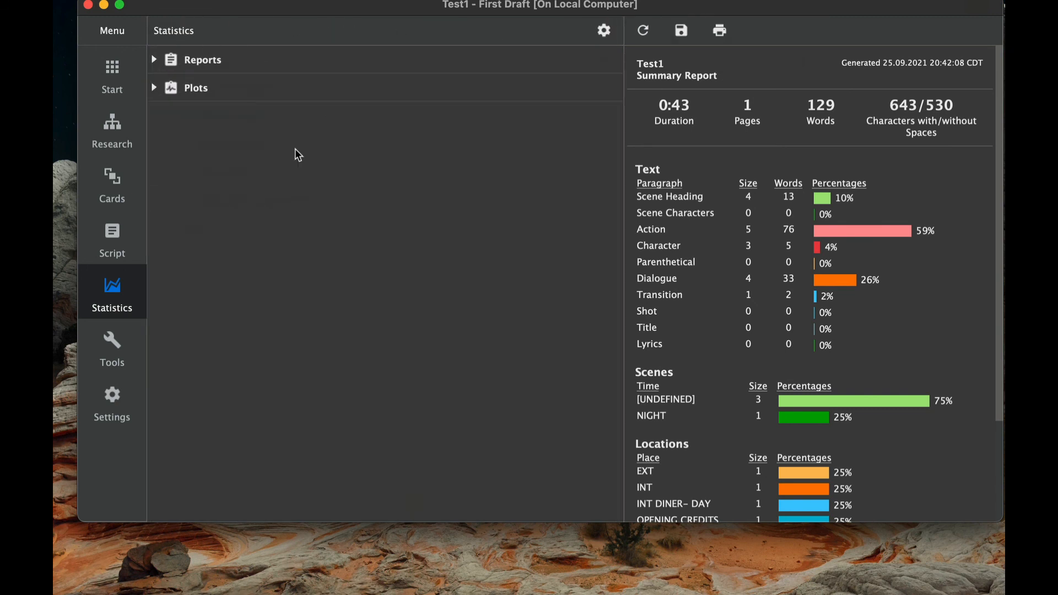